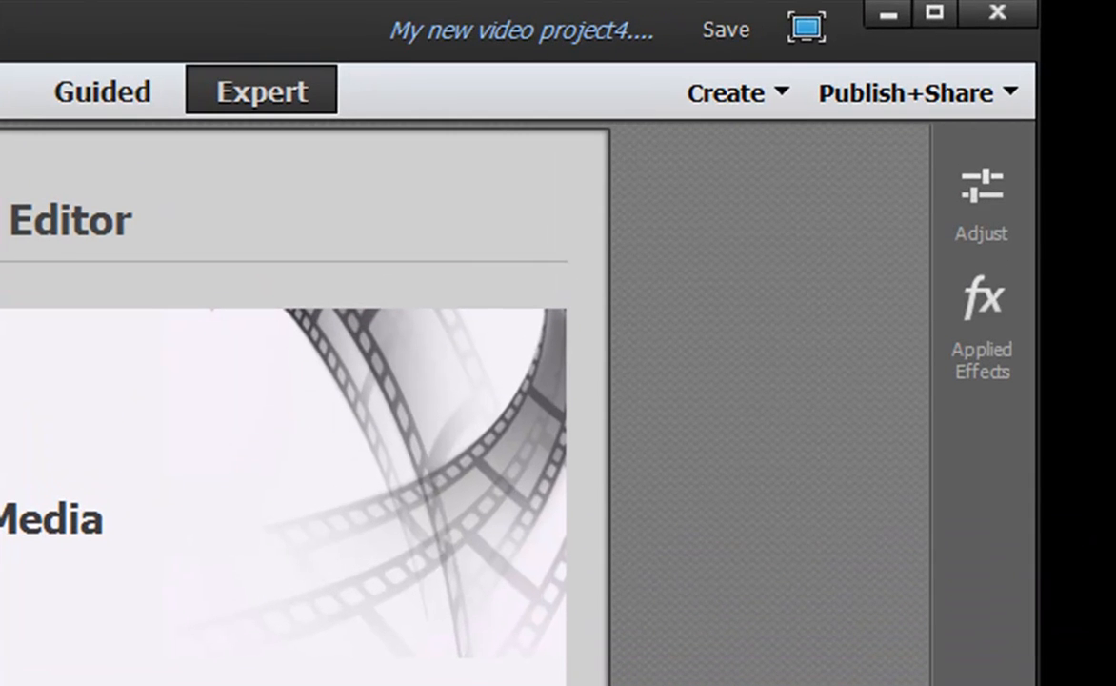
# Expand the Create dropdown to show the Video Story and Instant Movie options
pyautogui.click(739, 92)
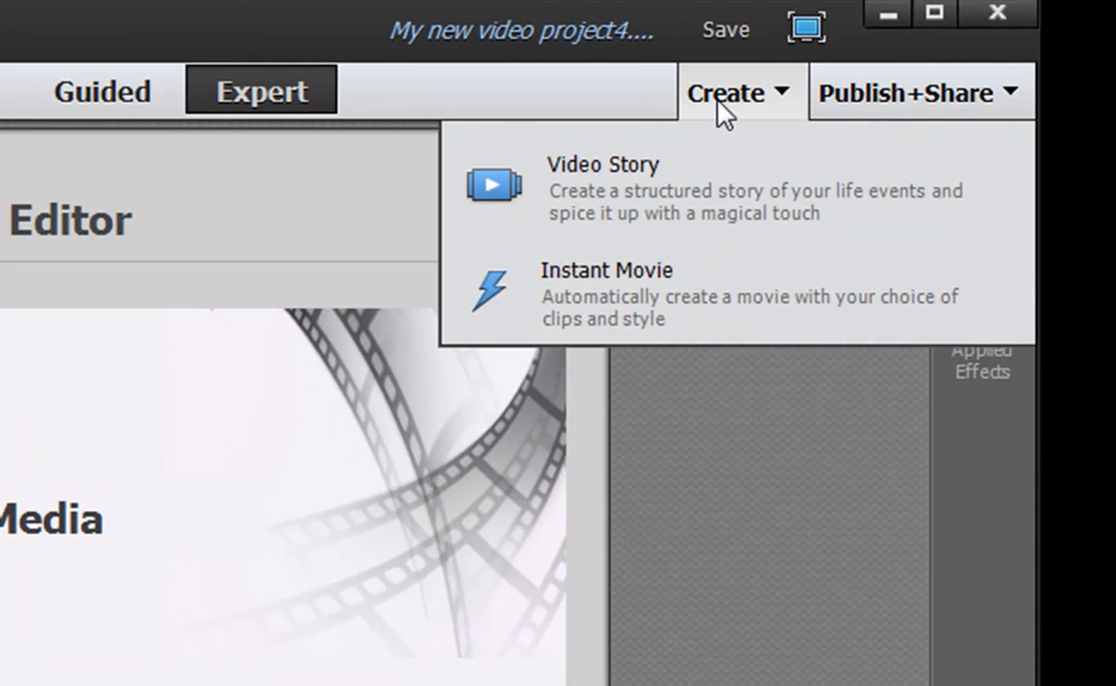
pyautogui.moveTo(885, 289)
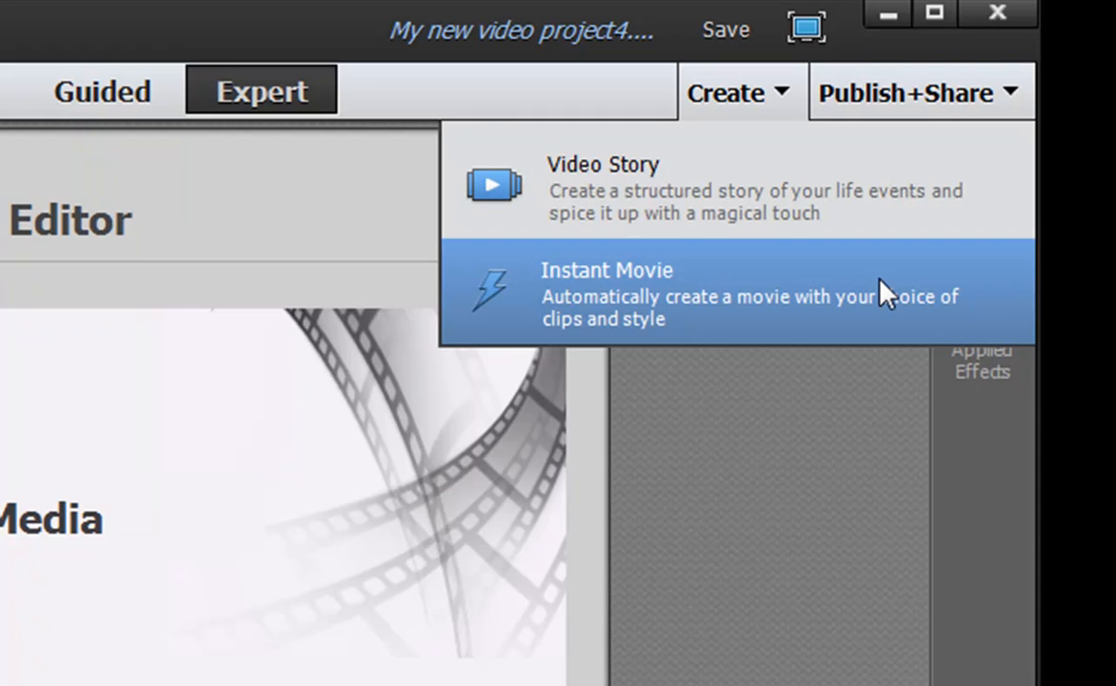
pyautogui.moveTo(720, 197)
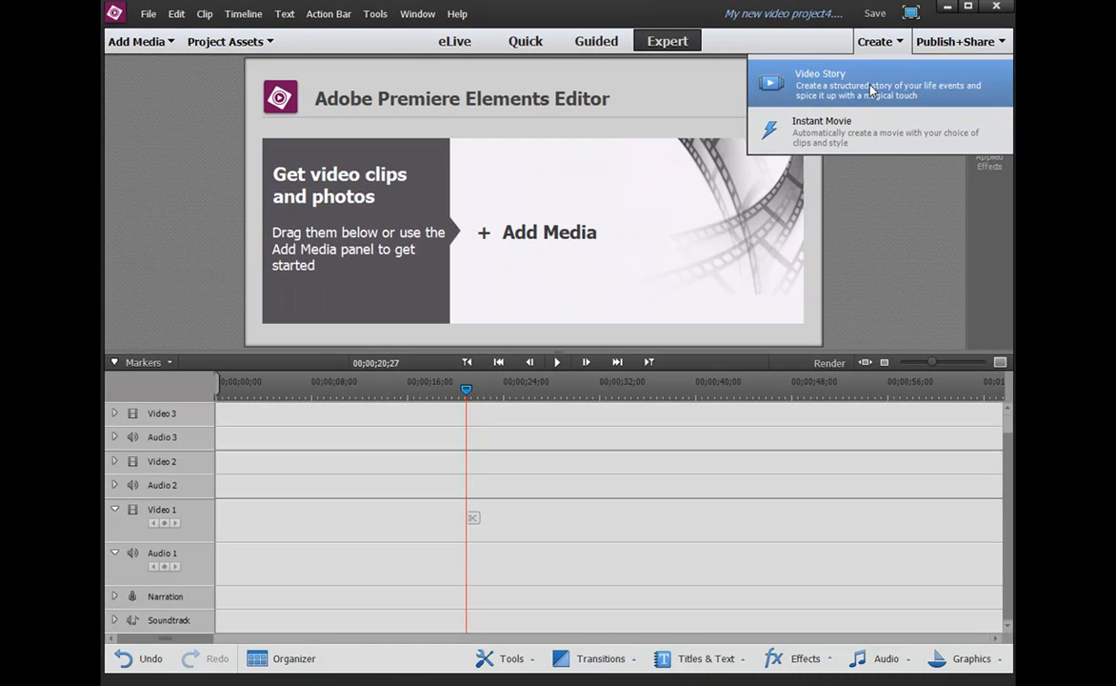
# Begin a brand new Video Story and choose the General story category
pyautogui.click(819, 84)
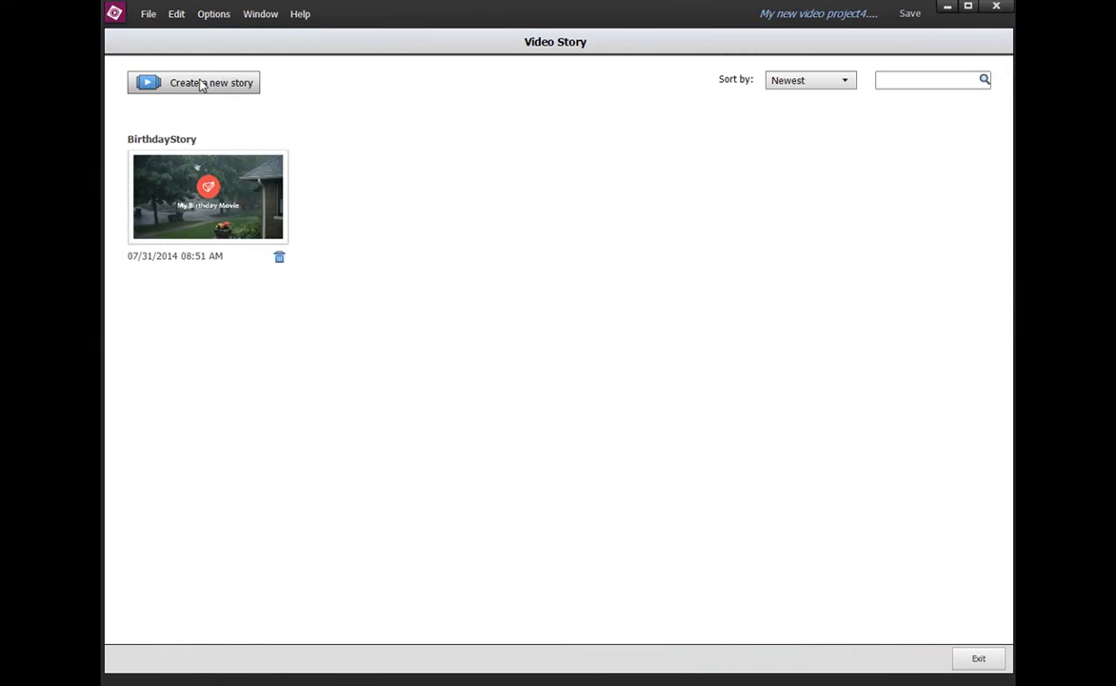
pyautogui.click(209, 83)
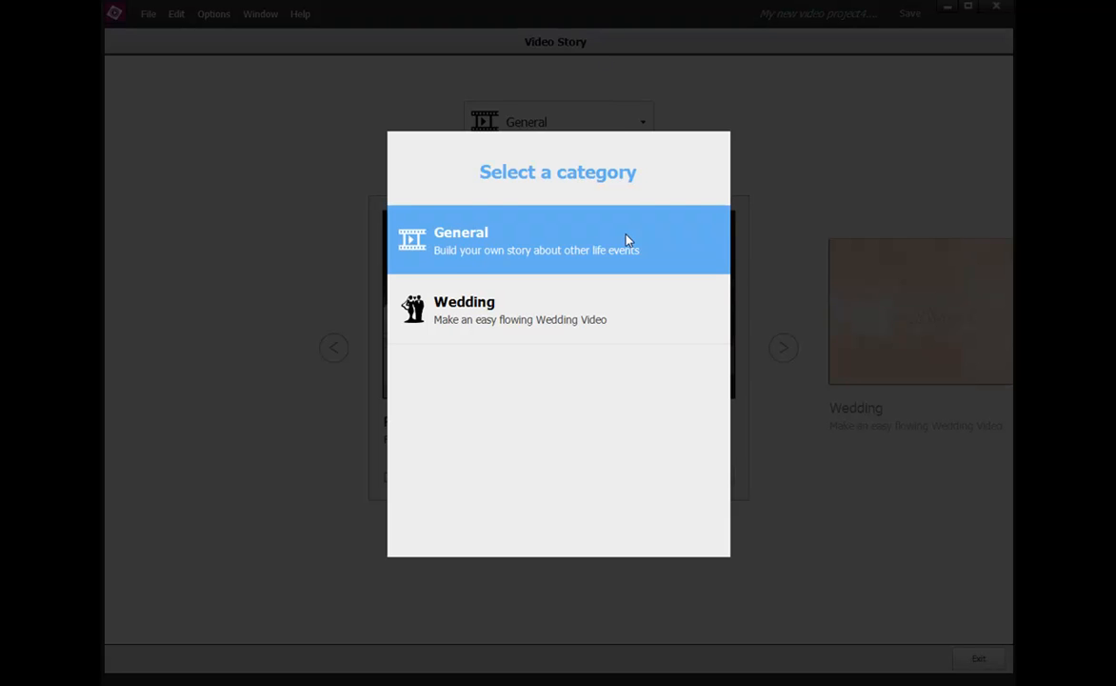
pyautogui.click(558, 240)
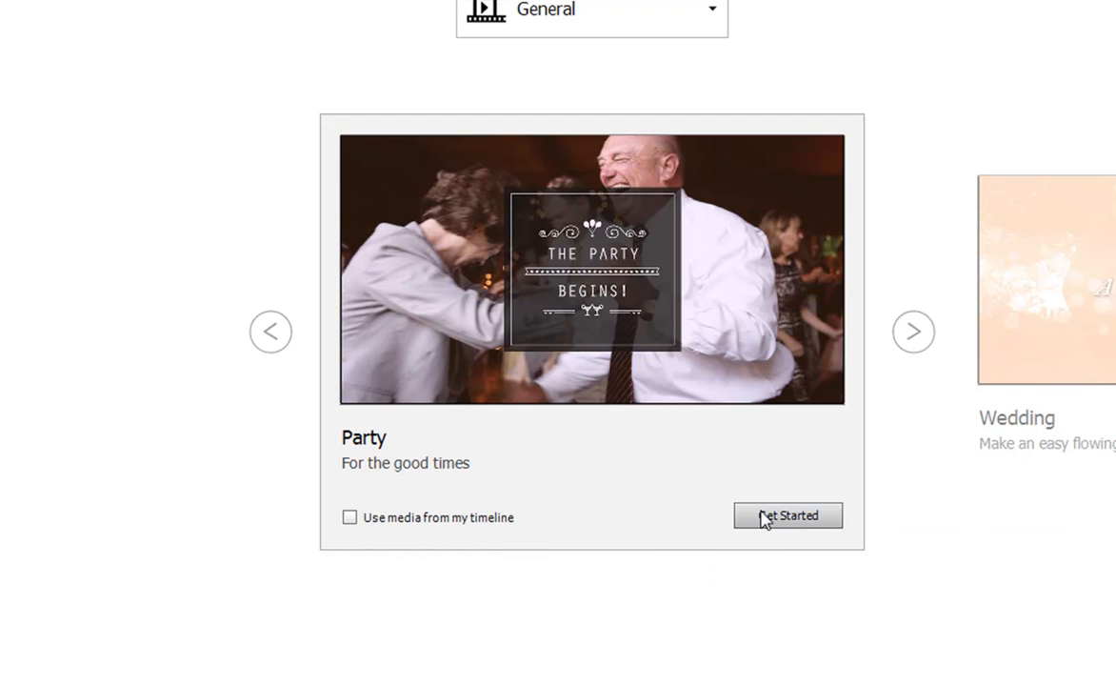
pyautogui.moveTo(788, 514)
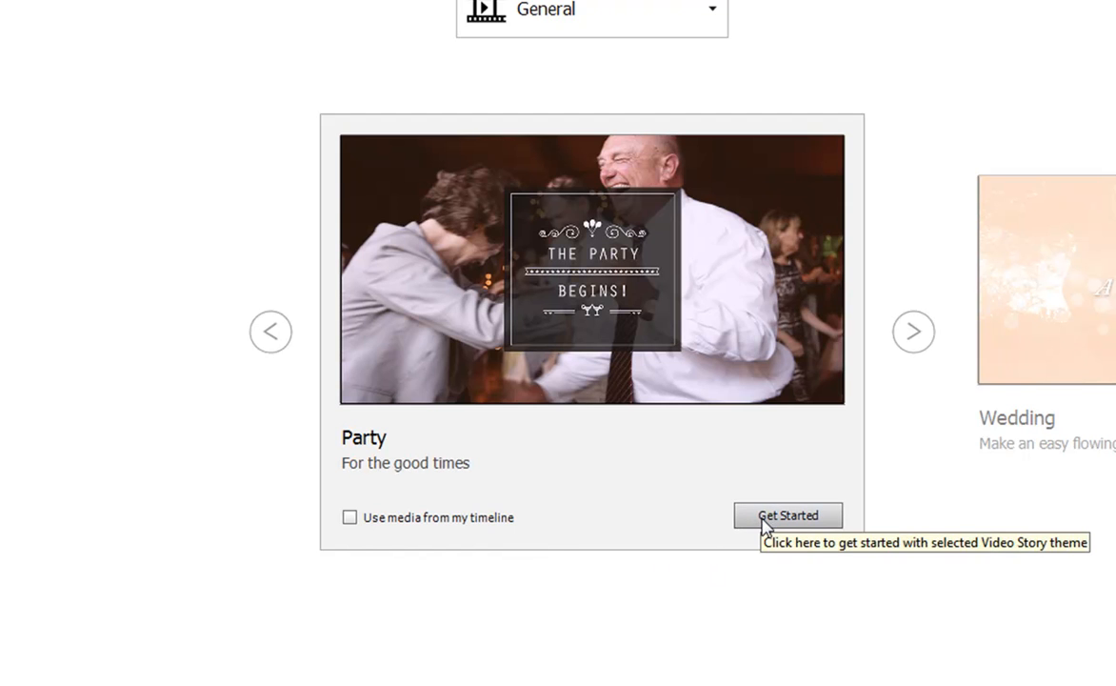
# Start the story with the Party theme and import the Florida MTS clips as assets
pyautogui.click(788, 514)
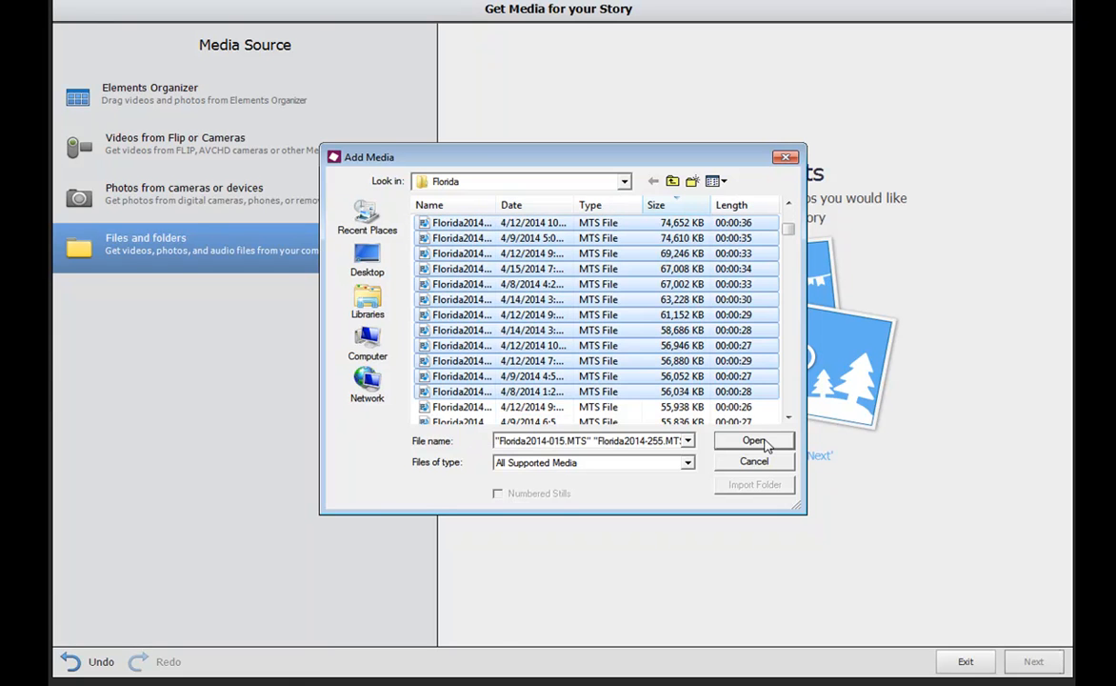
pyautogui.click(754, 439)
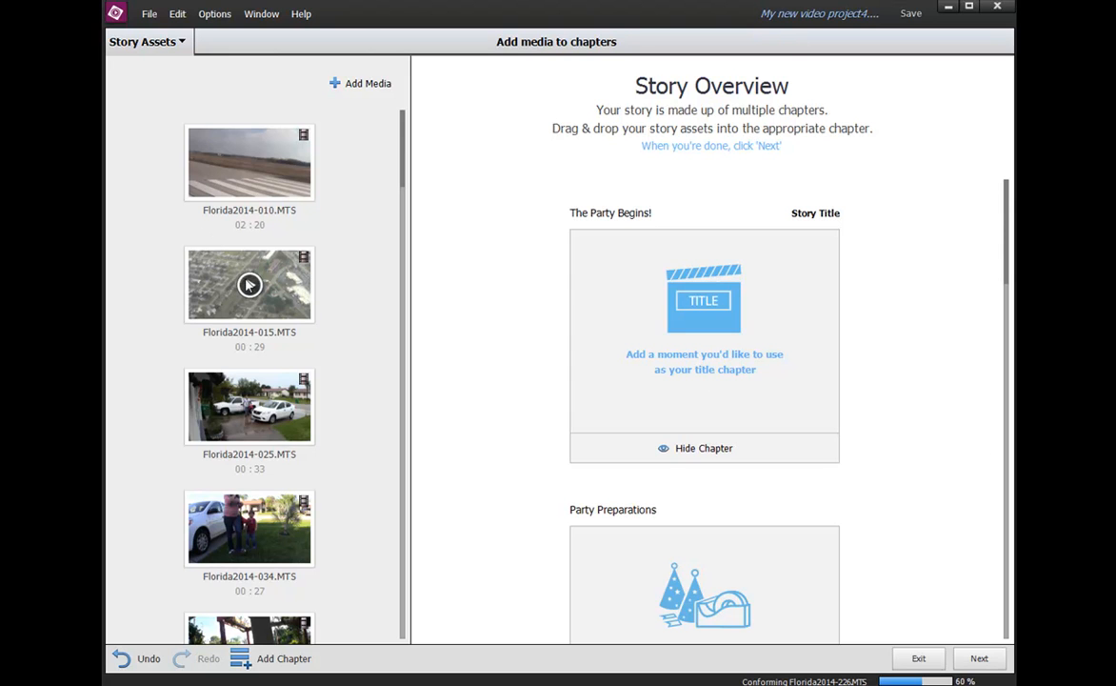
pyautogui.moveTo(213, 305)
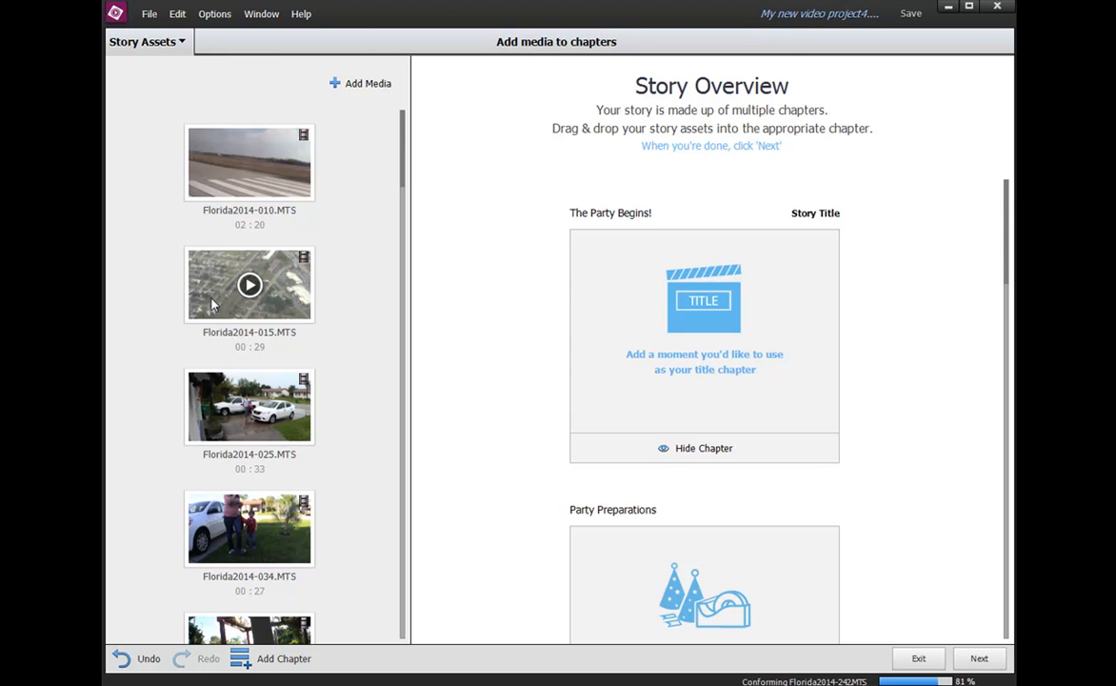
# Place the aerial clip in the title chapter and review the remaining chapters down to Story Credits
pyautogui.click(248, 284)
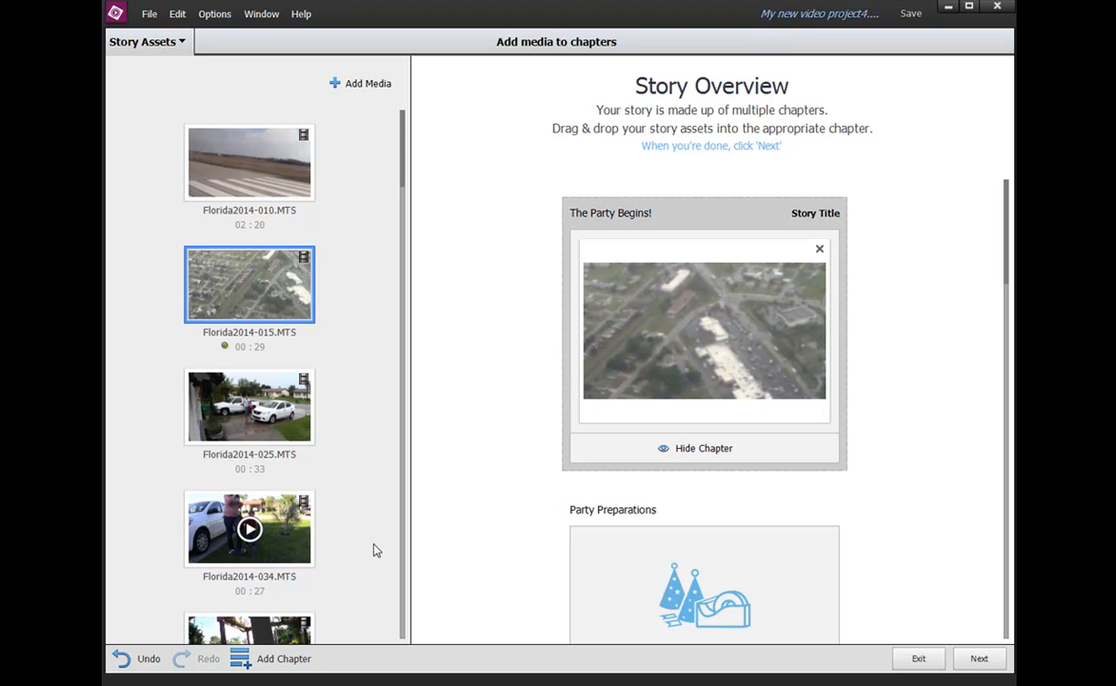
pyautogui.moveTo(834, 272)
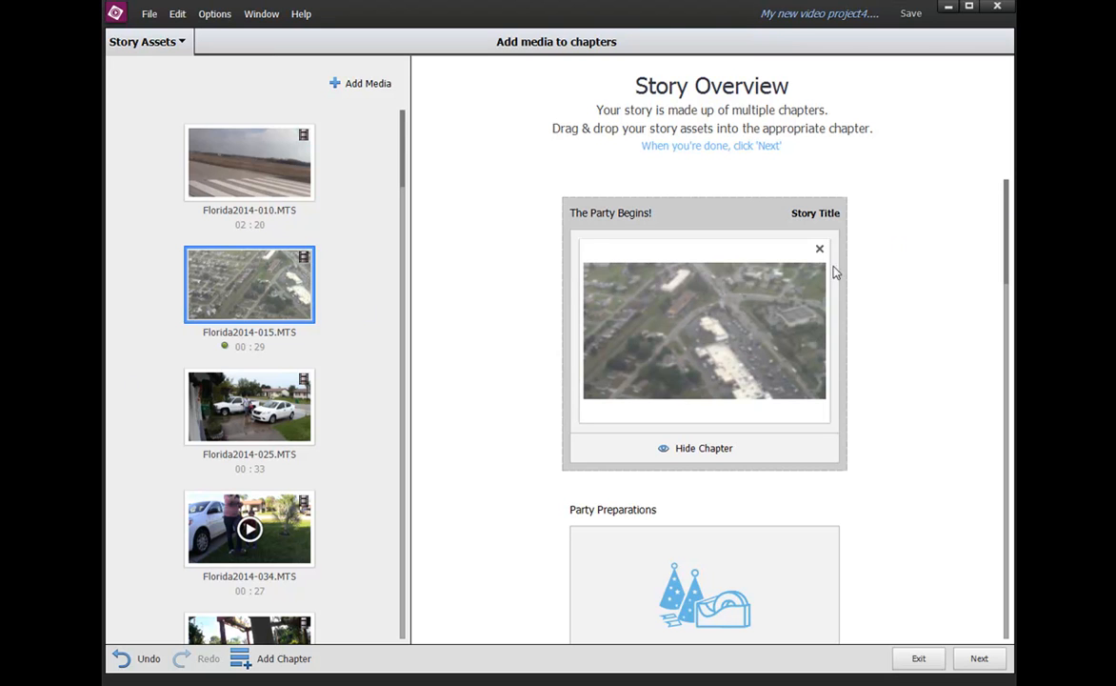
pyautogui.moveTo(834, 270)
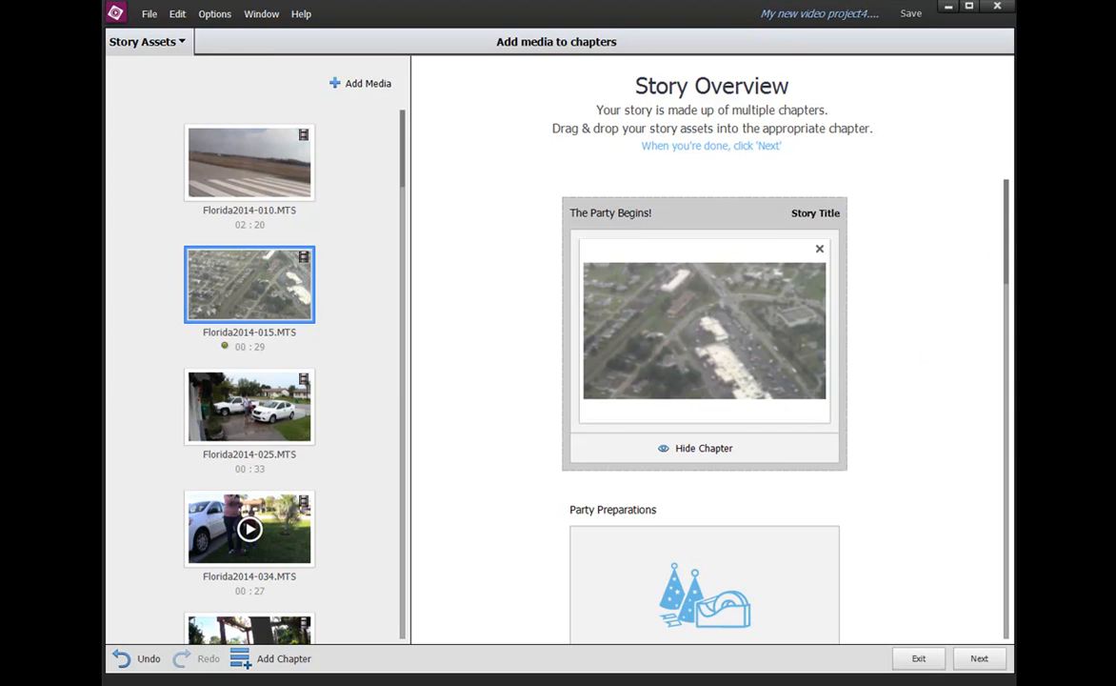
pyautogui.moveTo(1006, 247)
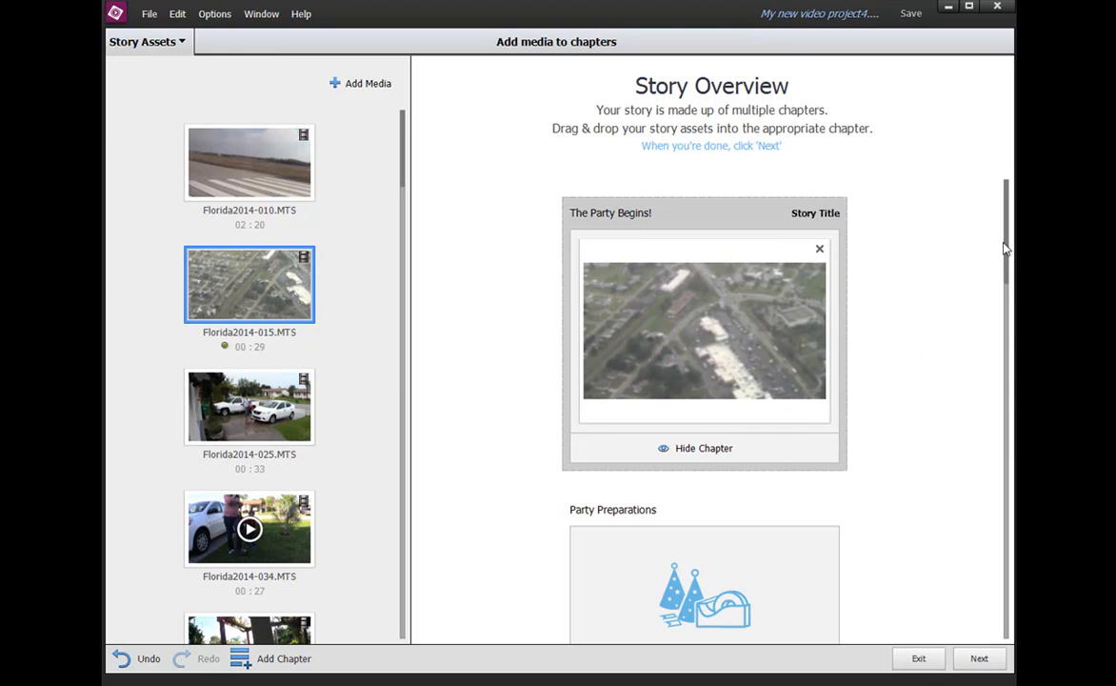
pyautogui.scroll(-3)
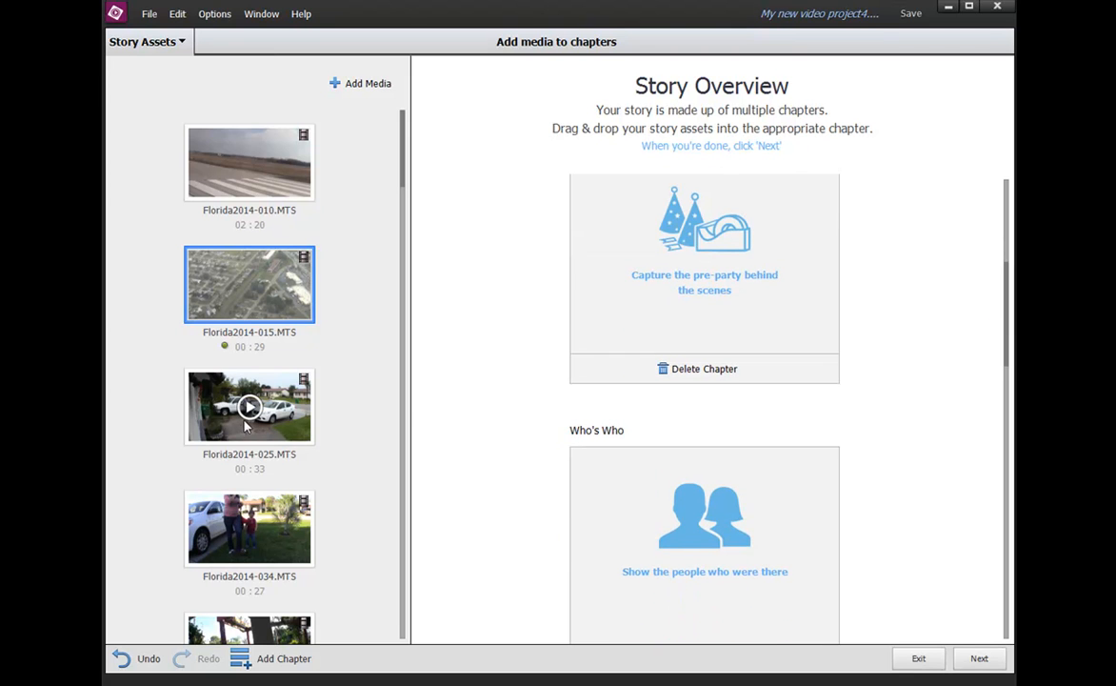
pyautogui.scroll(-3)
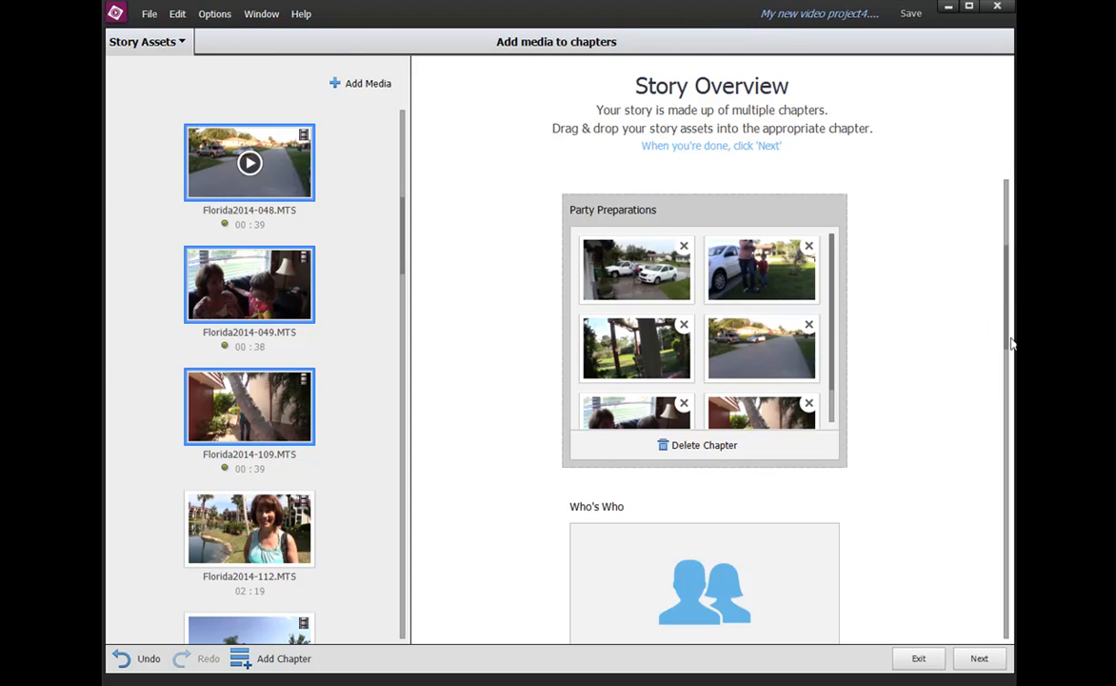
pyautogui.scroll(-3)
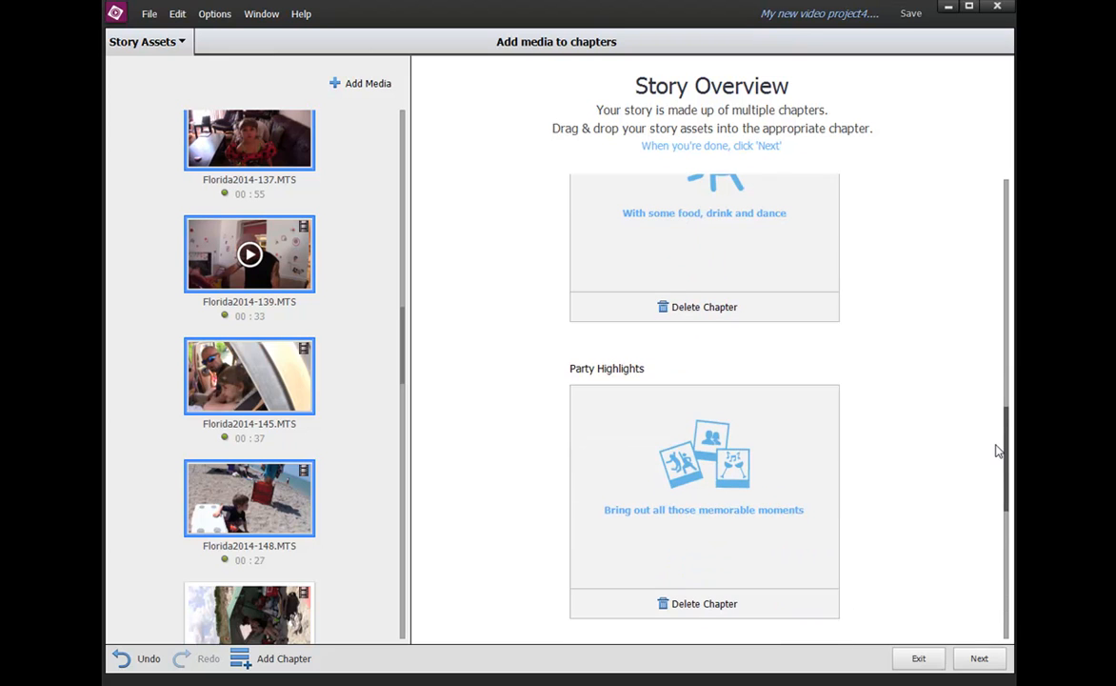
pyautogui.scroll(-3)
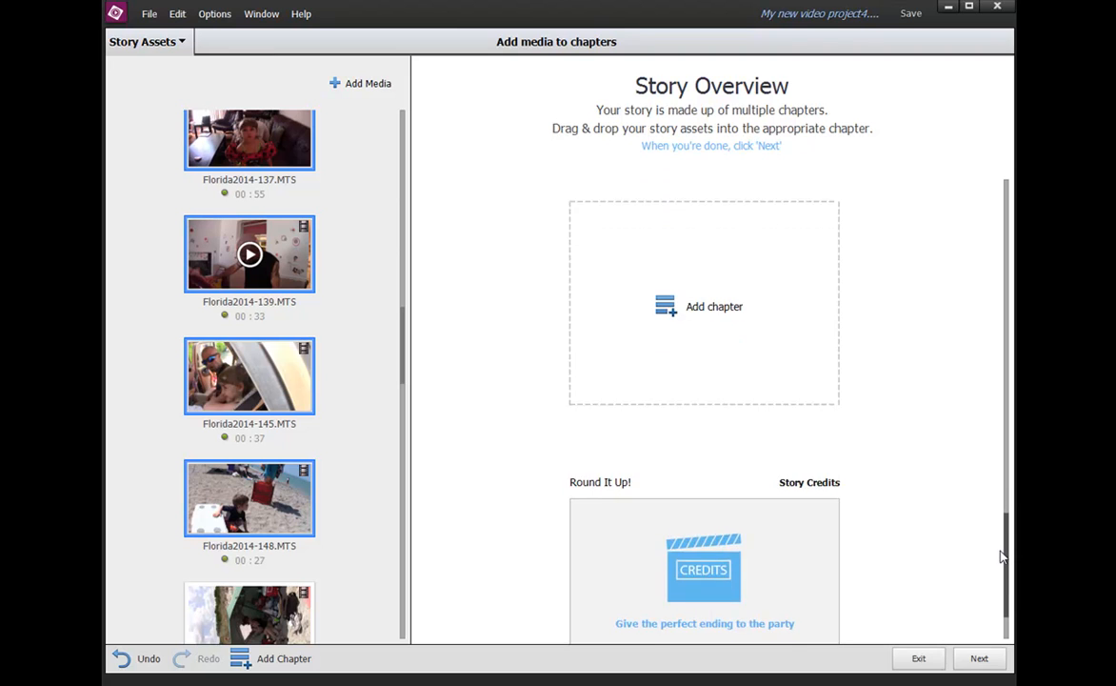
pyautogui.scroll(3)
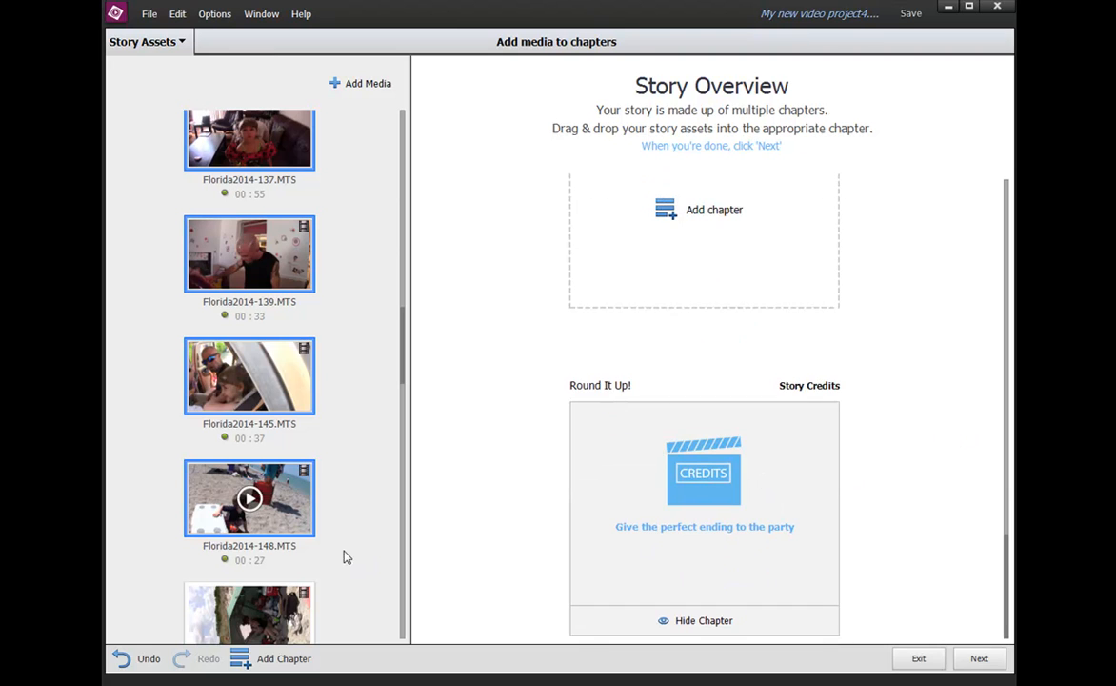
pyautogui.moveTo(297, 484)
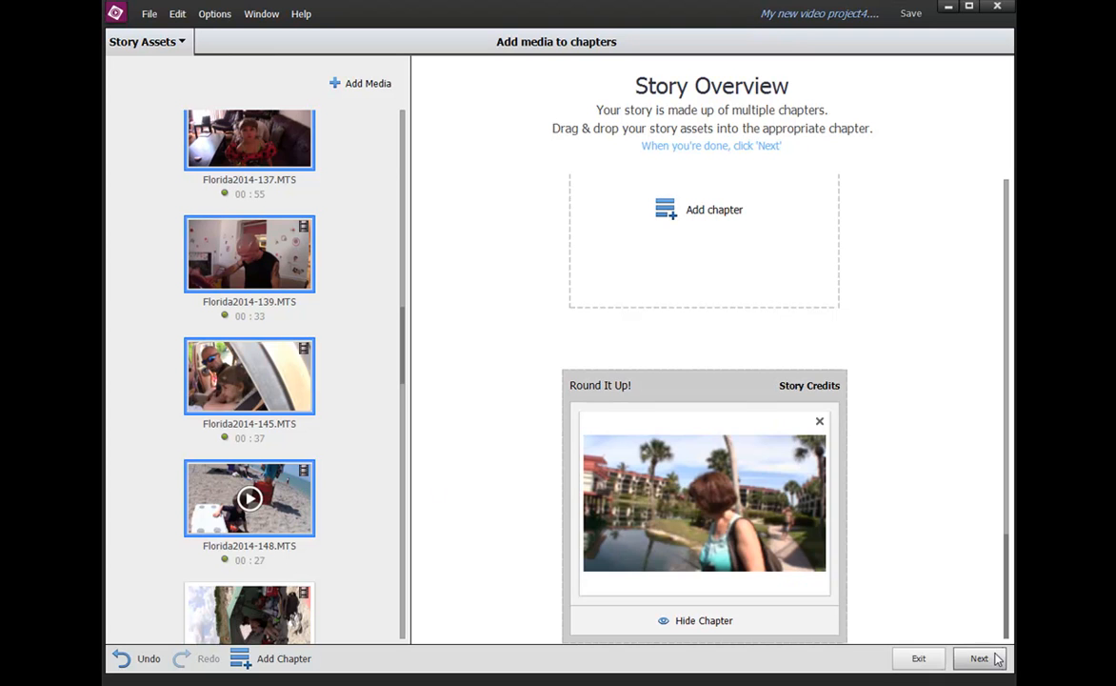
# Move to Detail View and review the Party Preparations chapter's title card and Florida clips
pyautogui.click(978, 659)
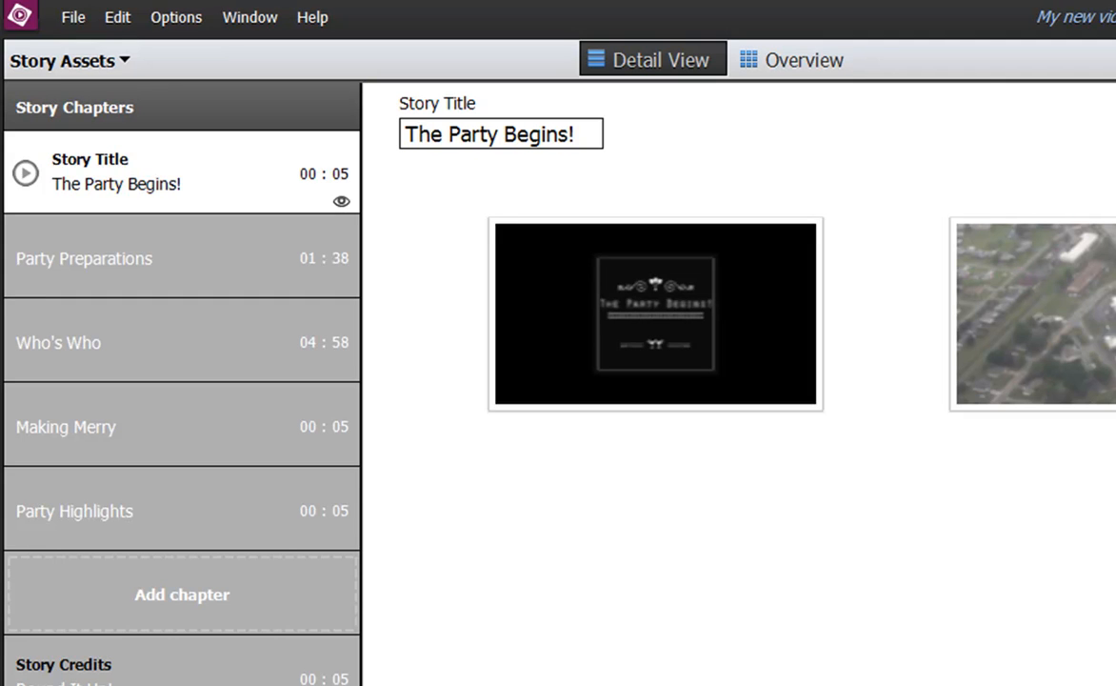
pyautogui.moveTo(906, 472)
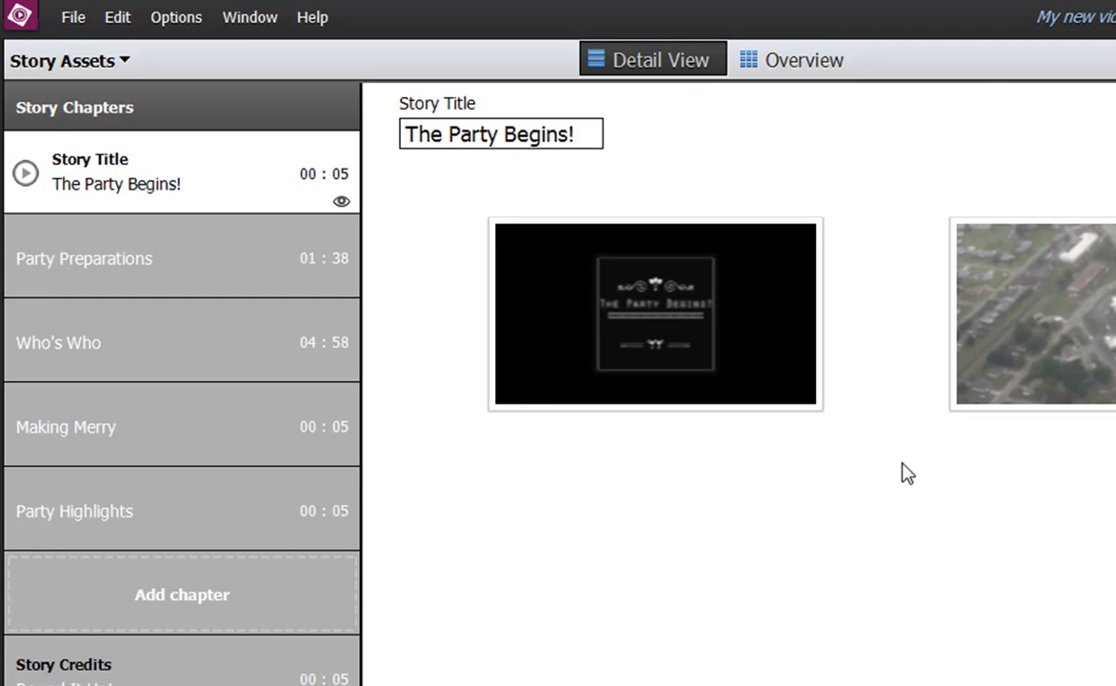
pyautogui.moveTo(162, 271)
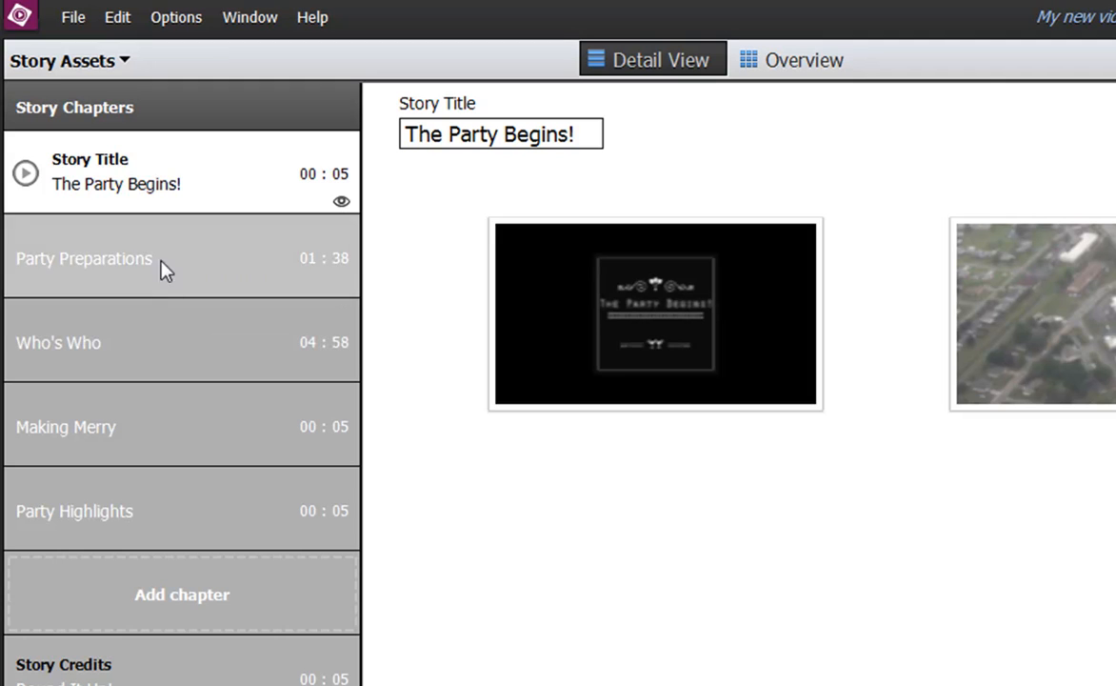
pyautogui.moveTo(655, 353)
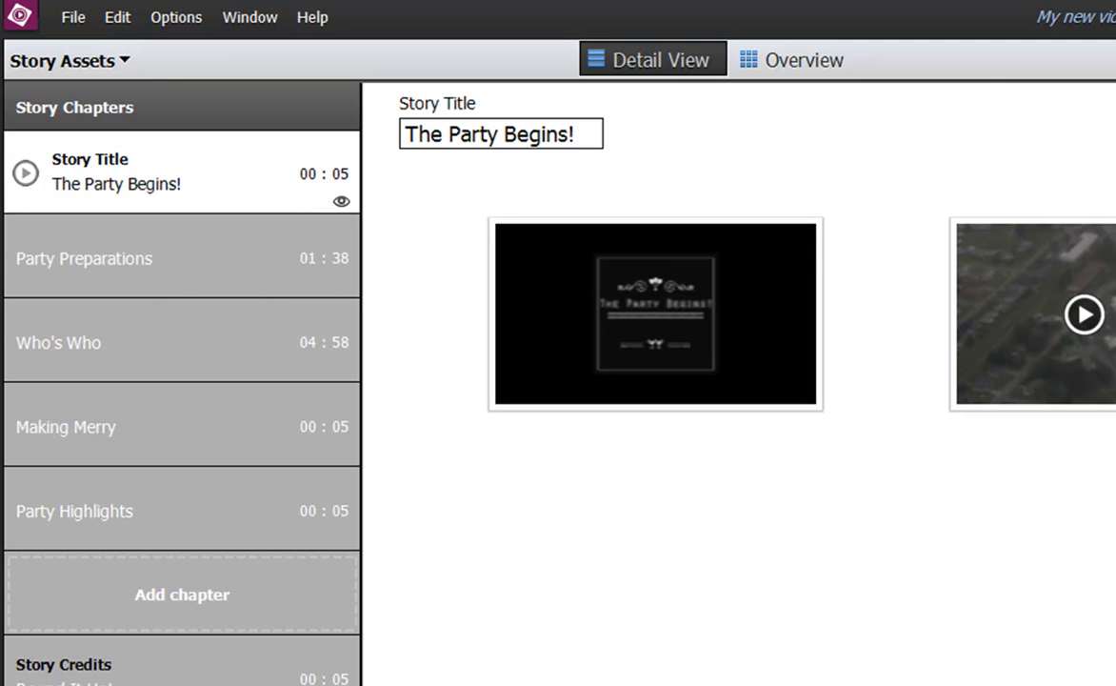
pyautogui.click(180, 257)
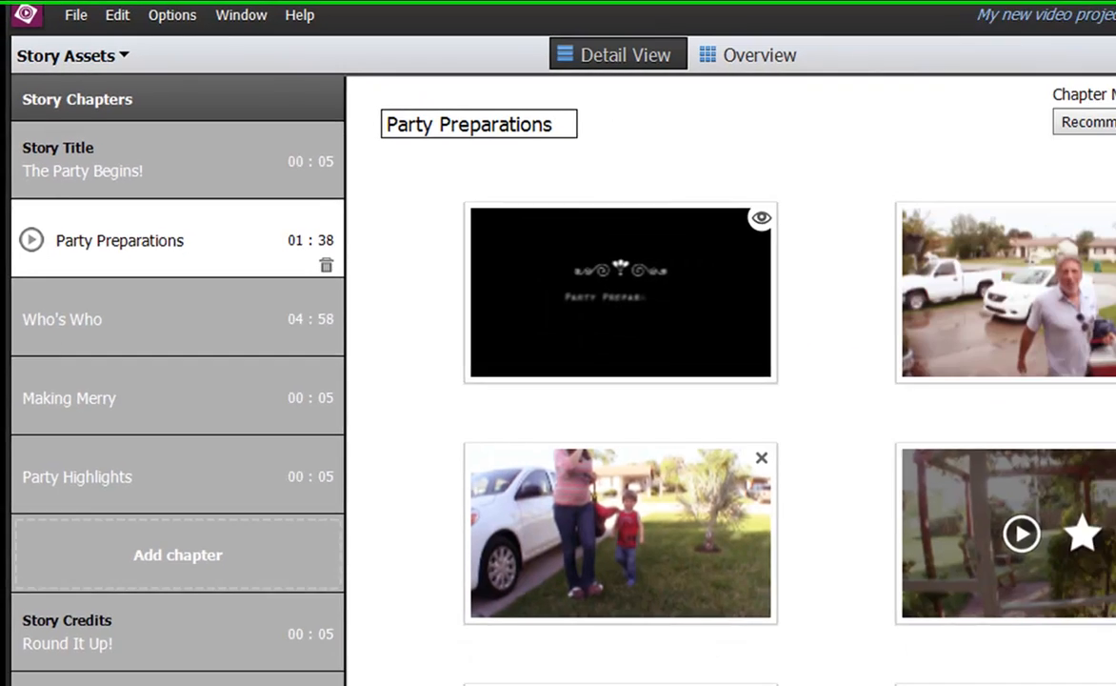
pyautogui.scroll(-3)
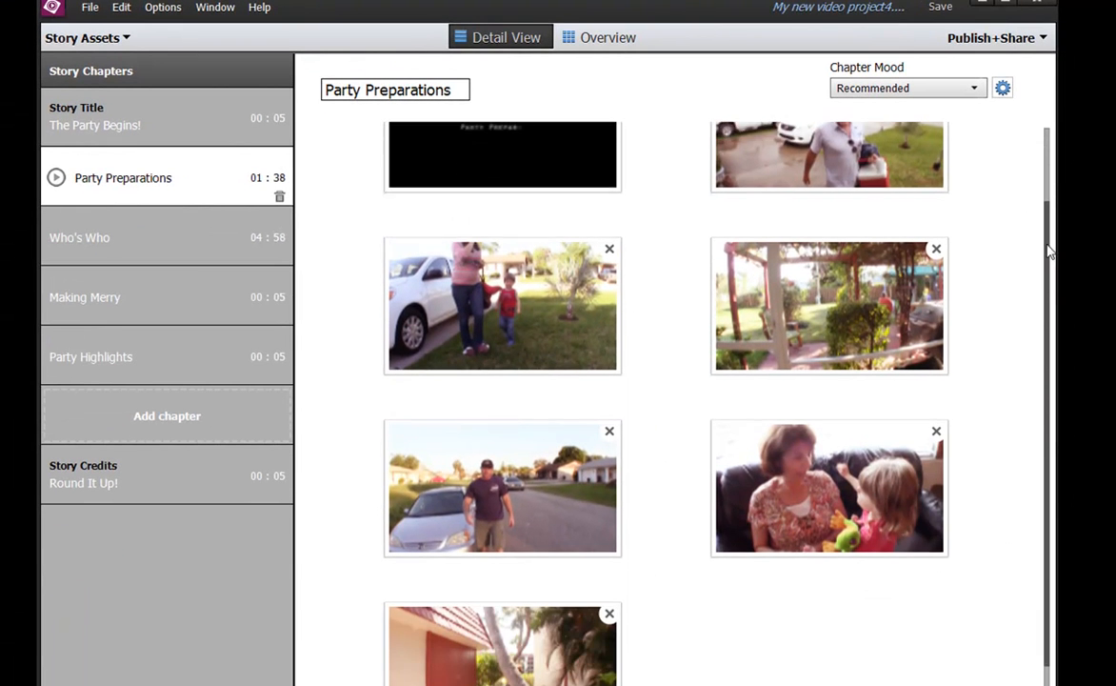
pyautogui.scroll(3)
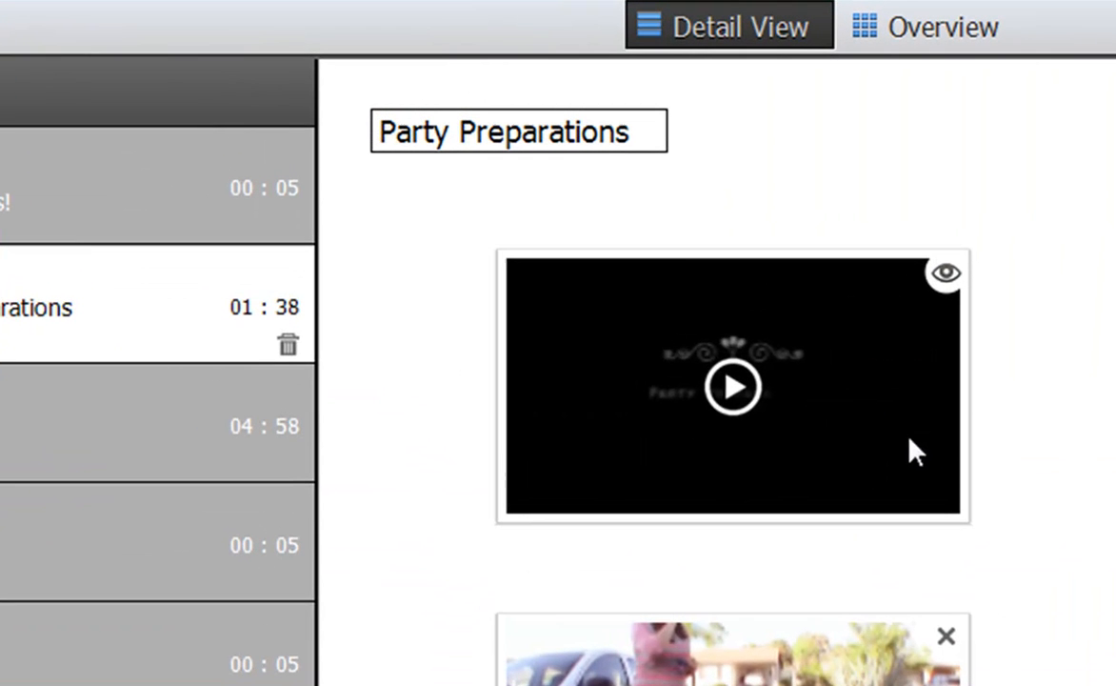
pyautogui.click(734, 385)
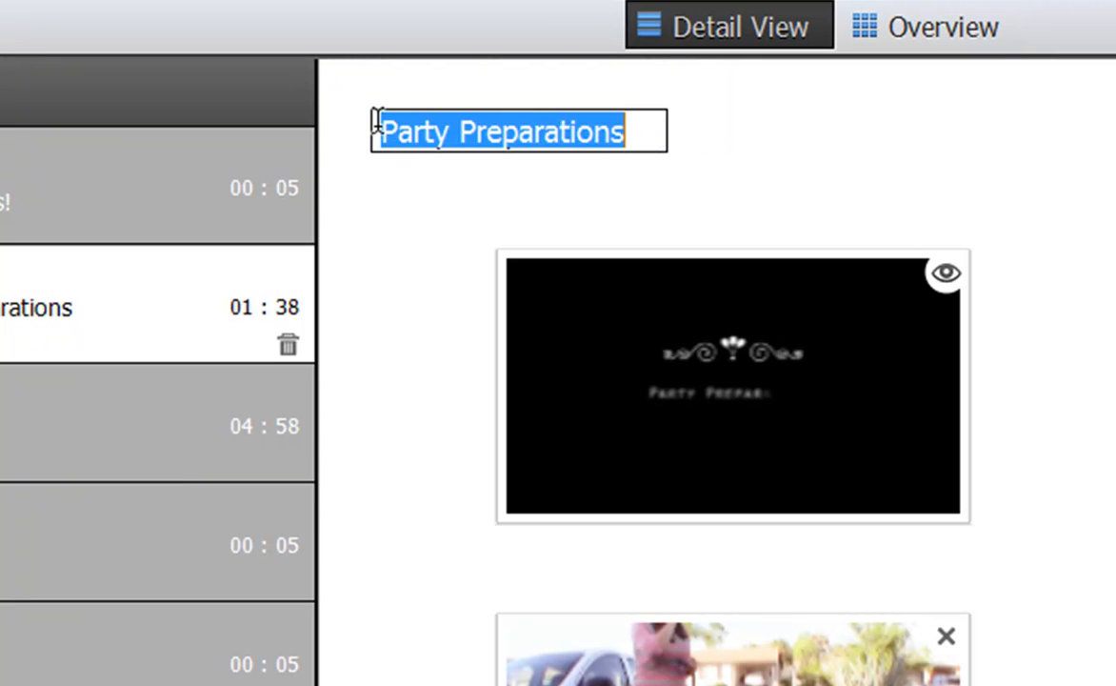
# Rename the chapter to 'The Family Reunion' and preview its title clip with the new name
pyautogui.write('The Family Reunion')
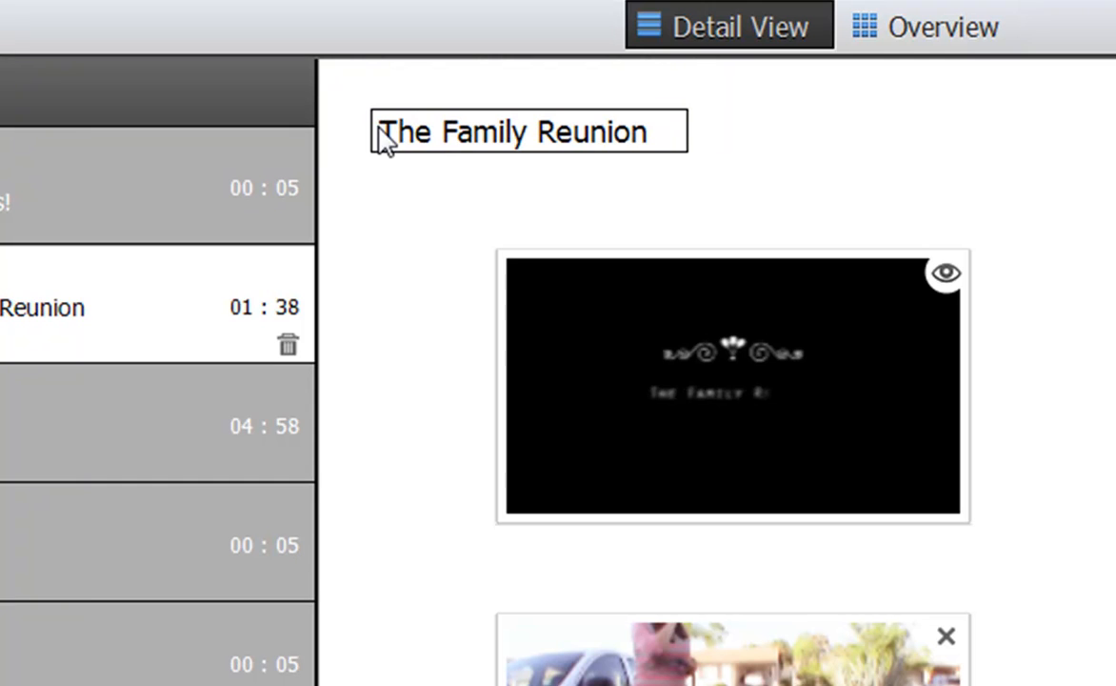
pyautogui.moveTo(752, 409)
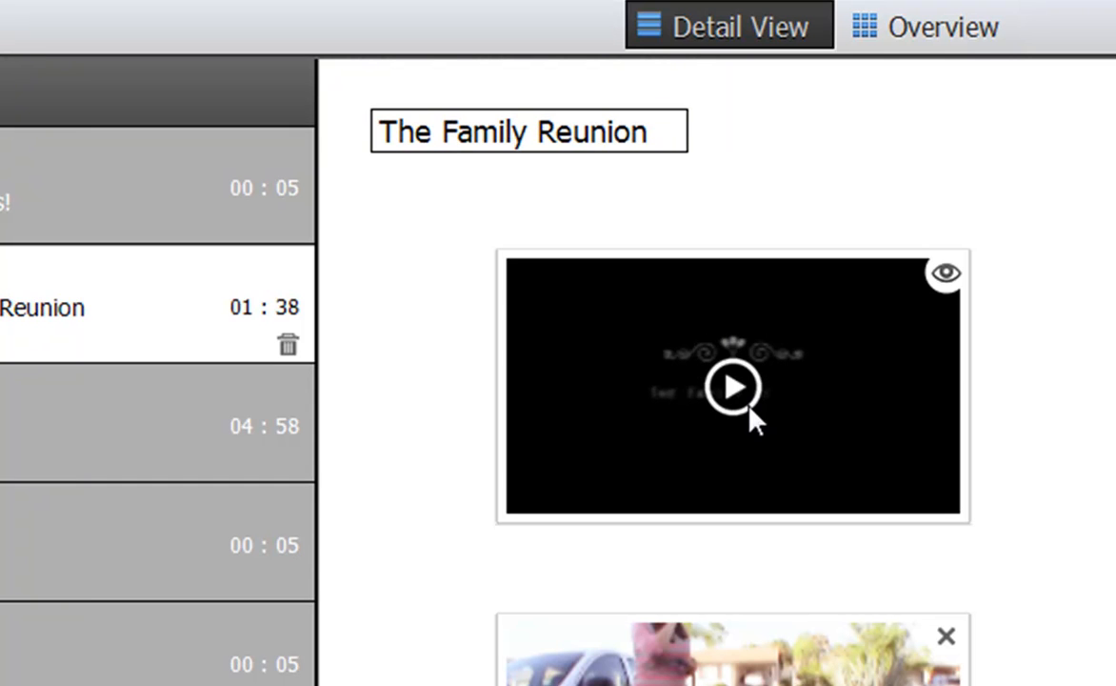
pyautogui.click(734, 389)
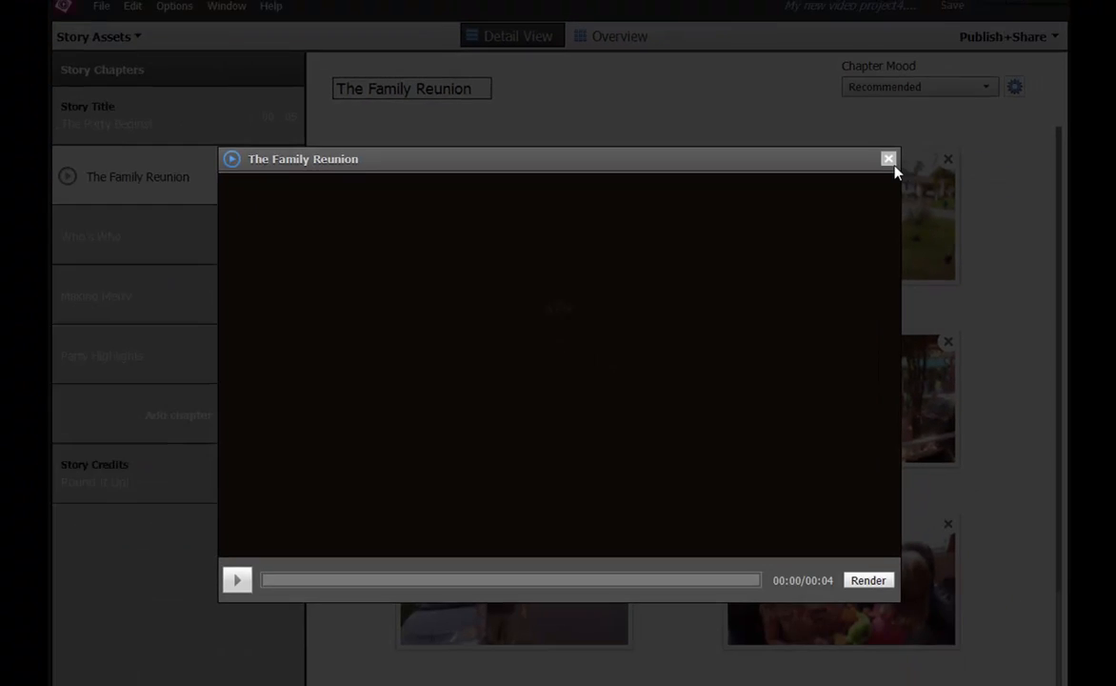
pyautogui.click(887, 158)
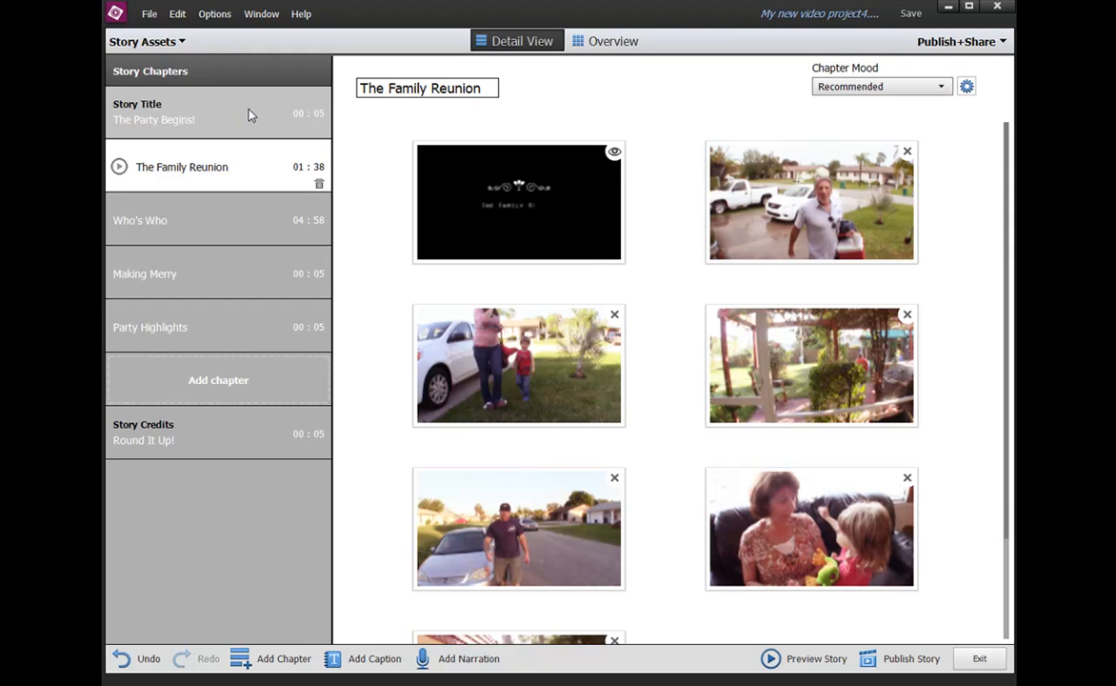
# Replace the story title 'The Party Begins!' with 'Flying In!'
pyautogui.click(176, 111)
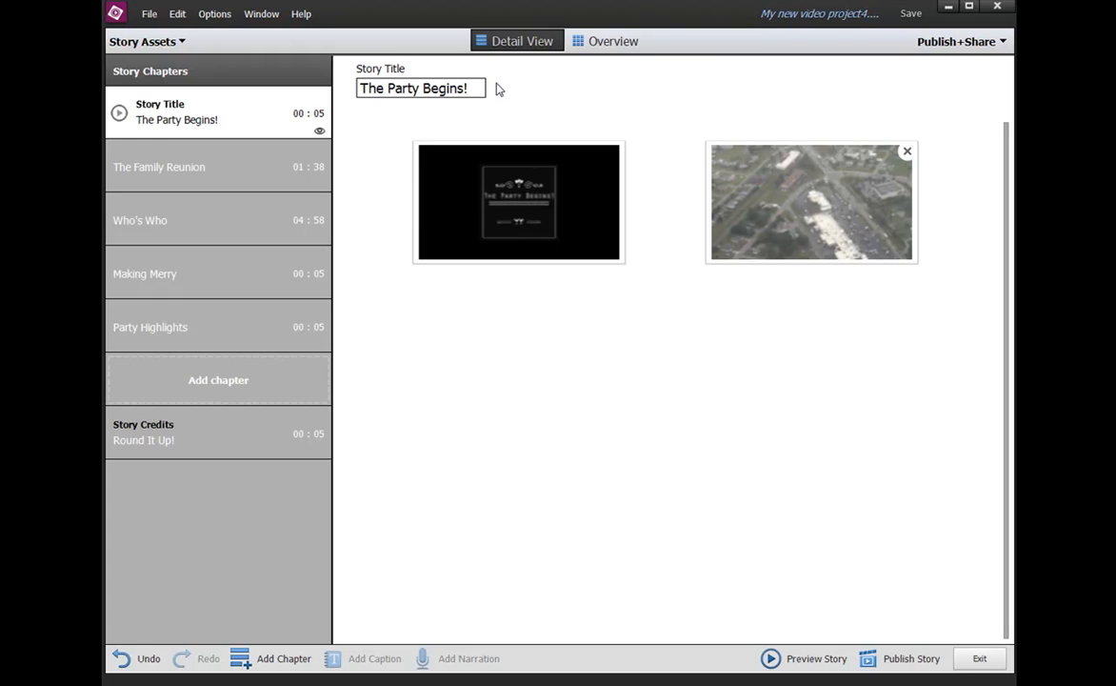
pyautogui.tripleClick(418, 88)
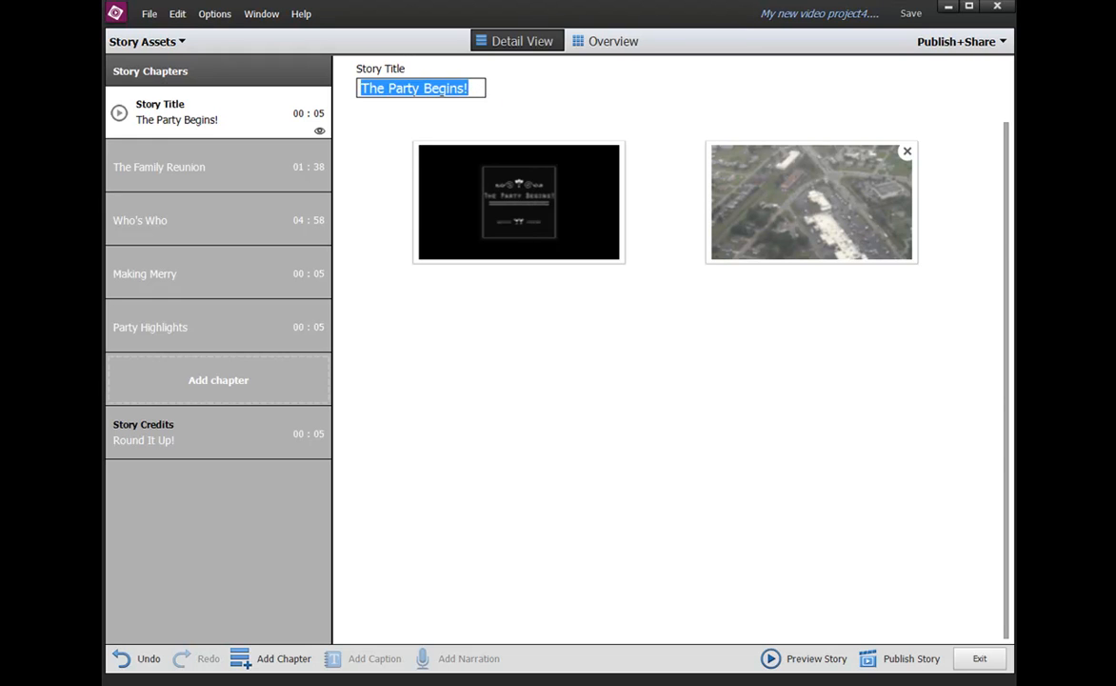
pyautogui.write('Flying In!')
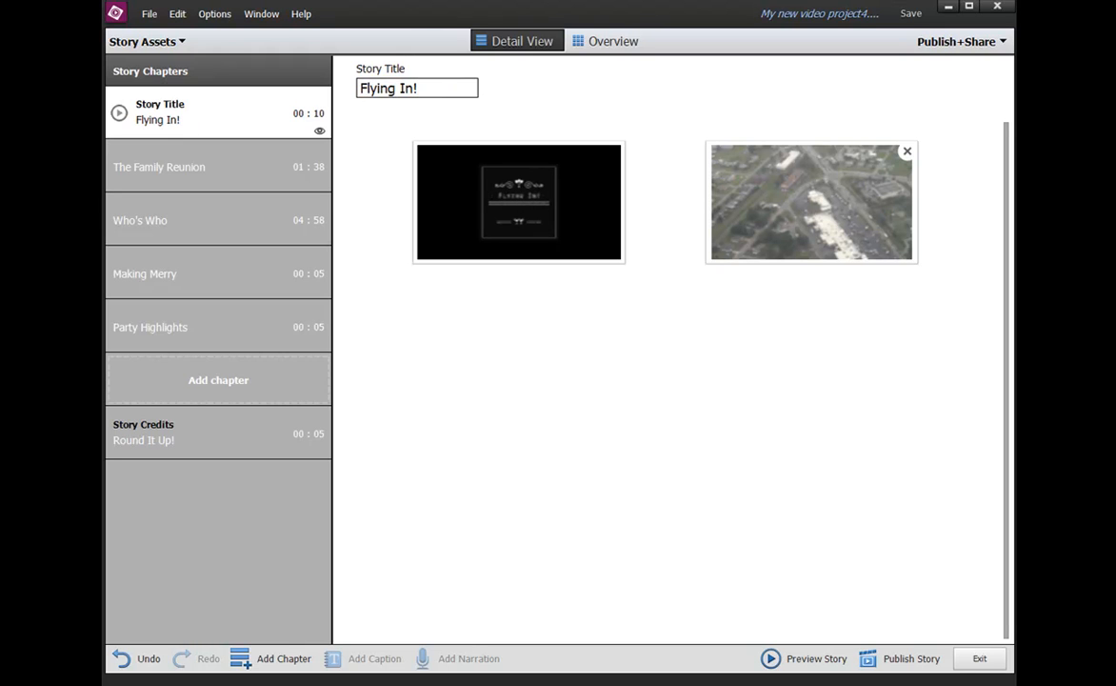
pyautogui.moveTo(323, 179)
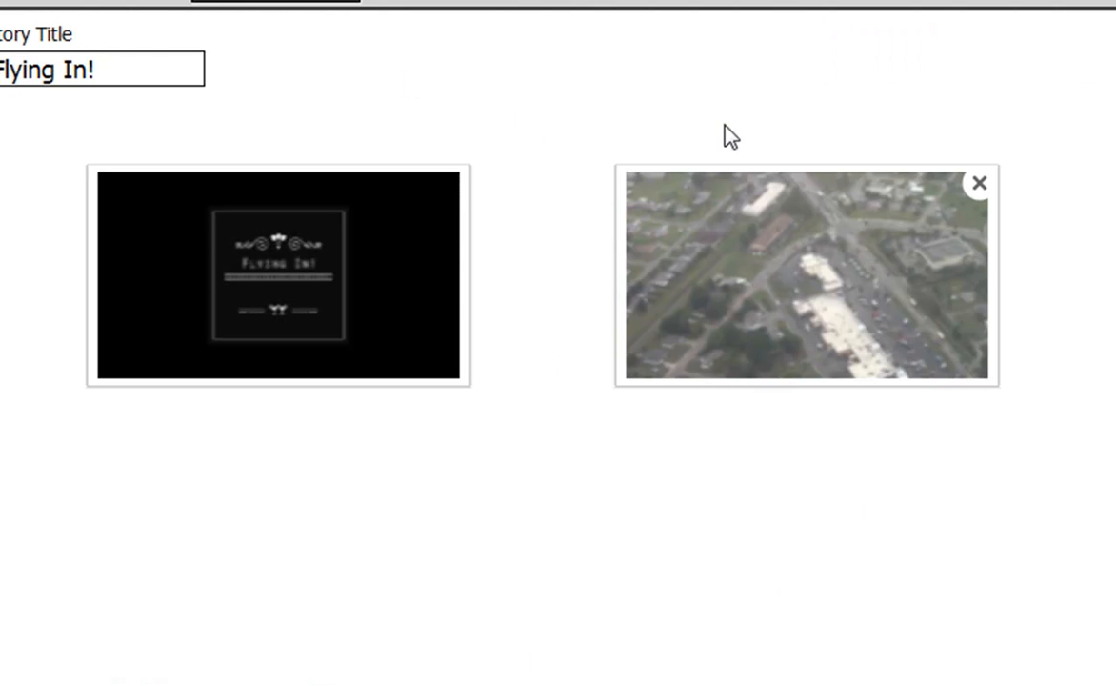
pyautogui.moveTo(792, 350)
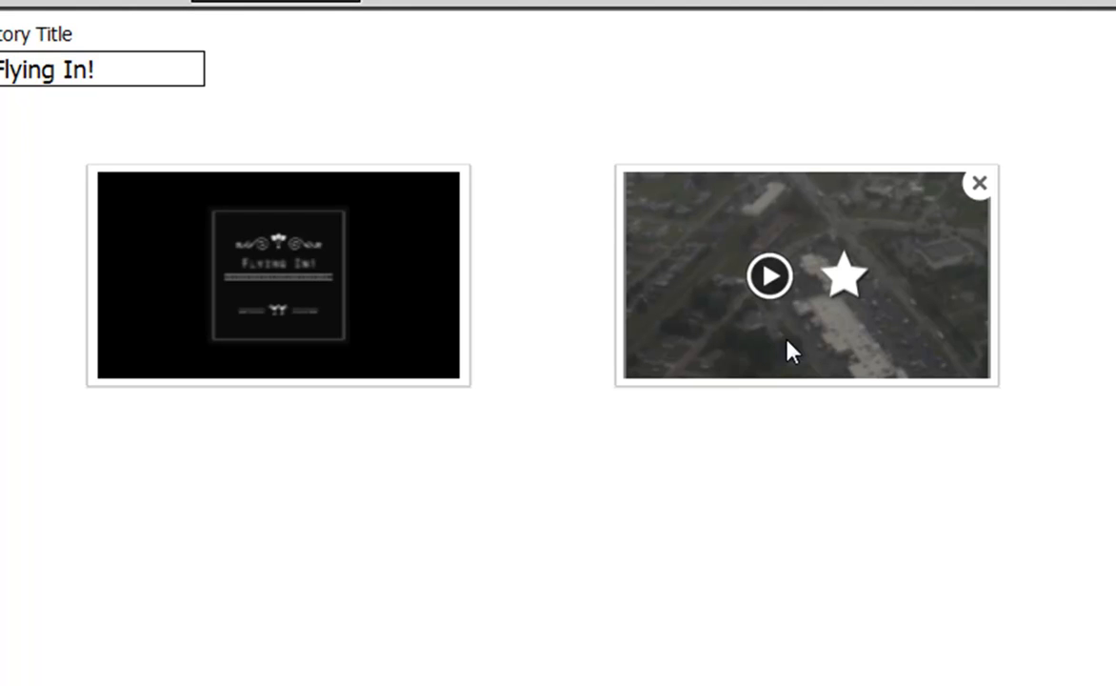
pyautogui.moveTo(861, 289)
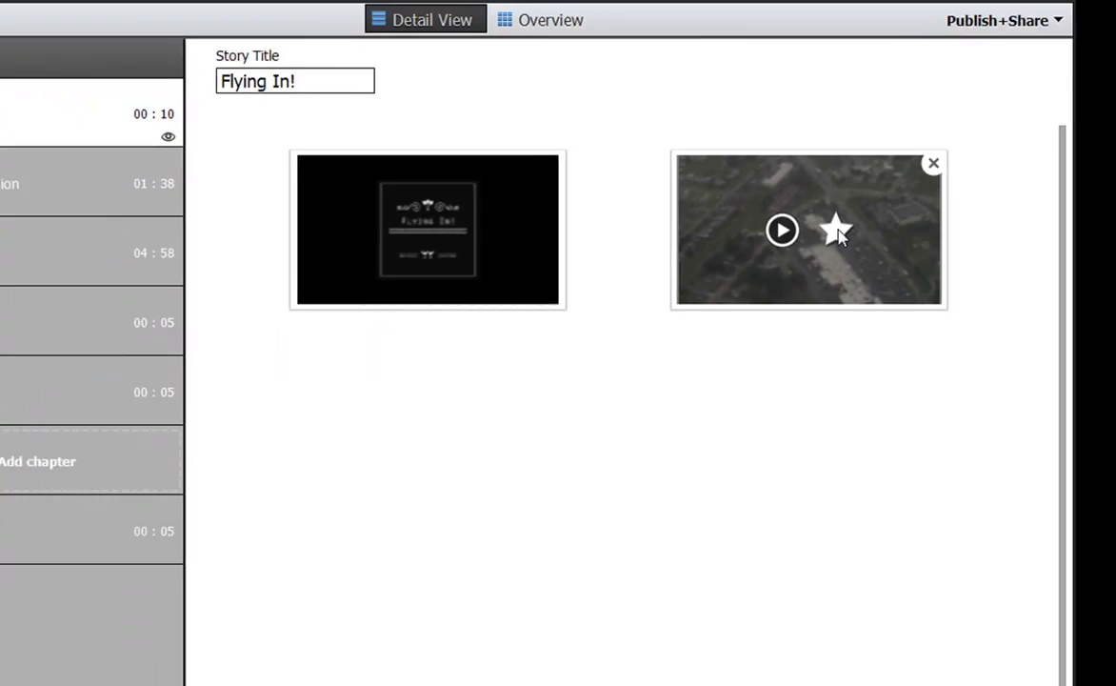
# Mark two favorite moments in the aerial clip and confirm them, extending the chapter to 18 seconds
pyautogui.click(836, 230)
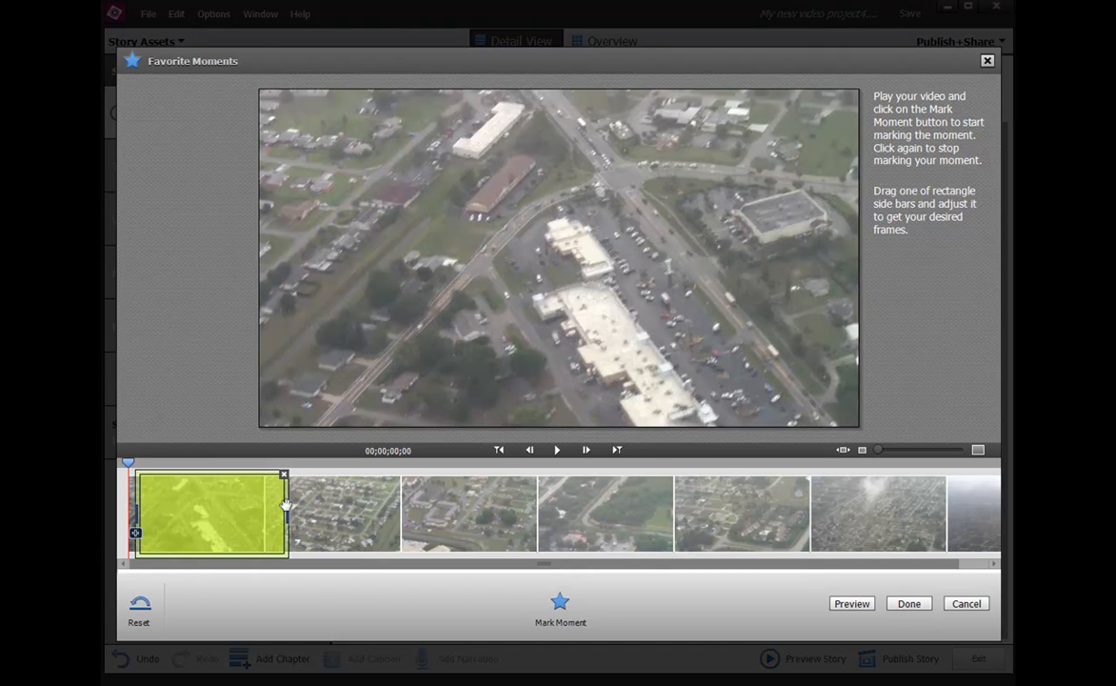
pyautogui.moveTo(386, 492)
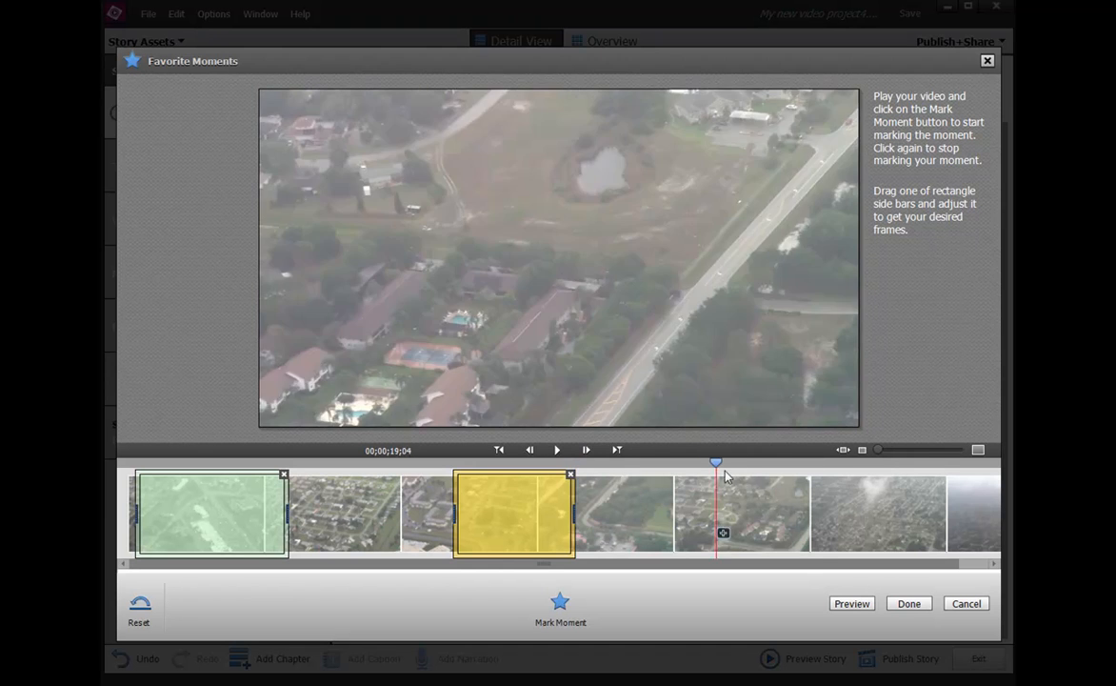
pyautogui.click(908, 602)
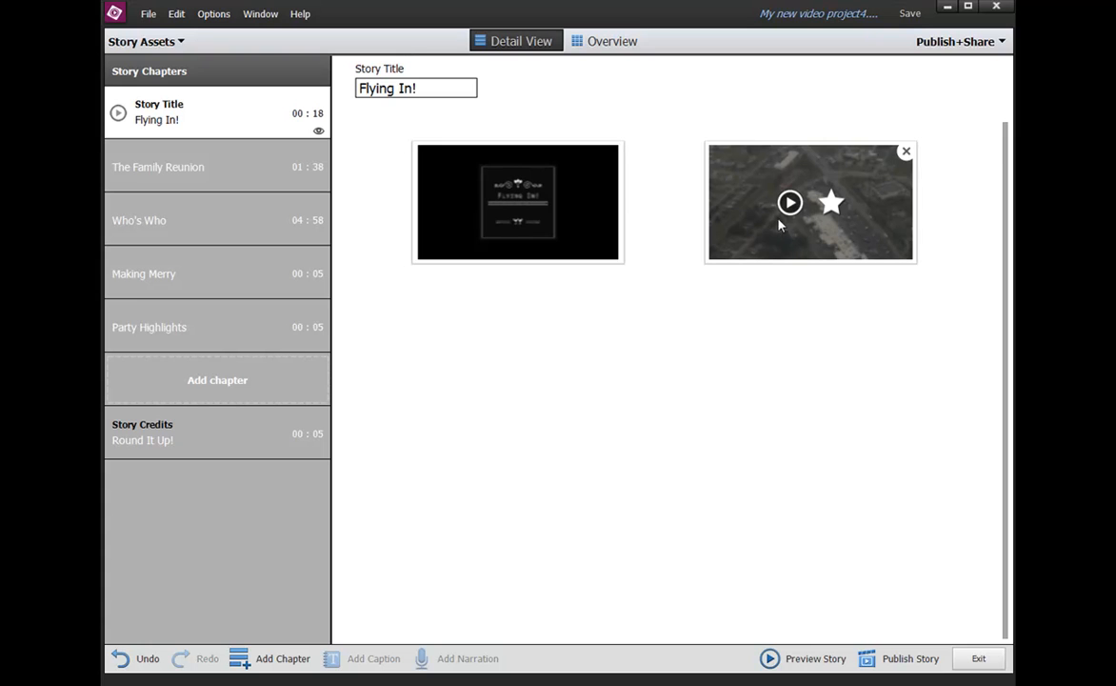
pyautogui.click(789, 202)
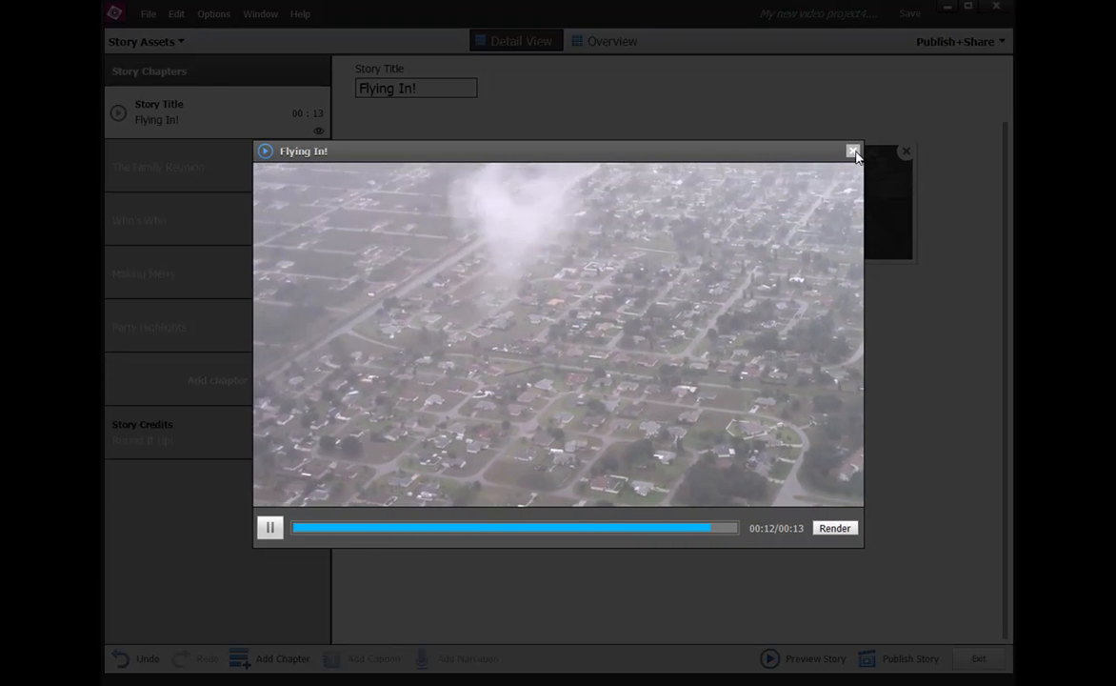
pyautogui.click(854, 150)
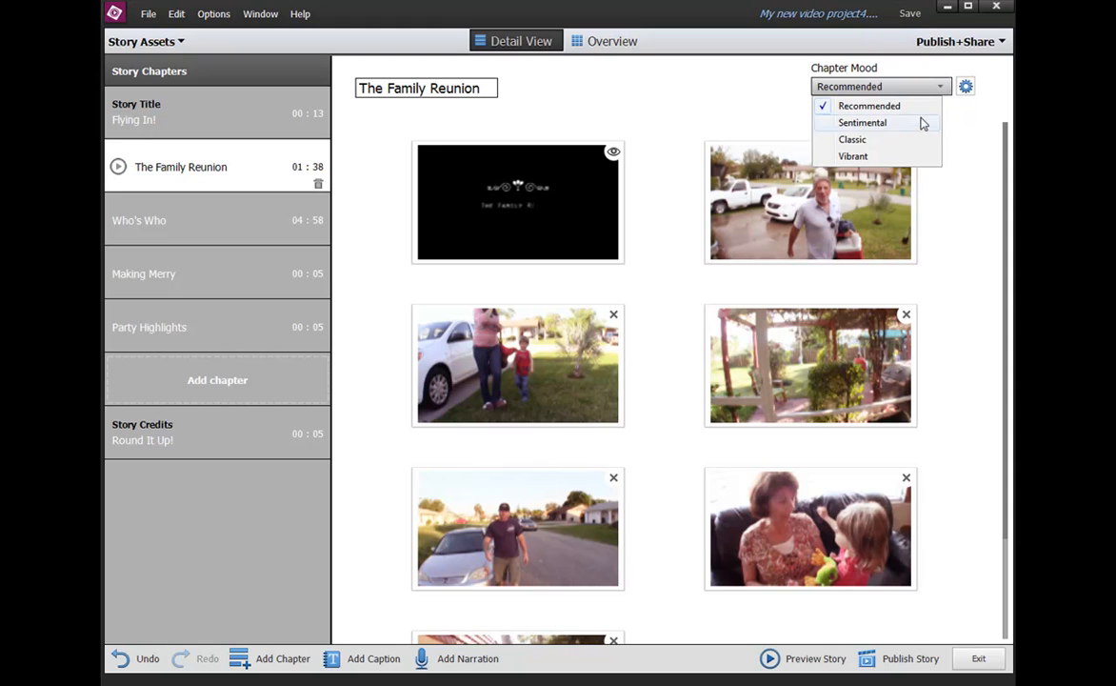
pyautogui.moveTo(910, 156)
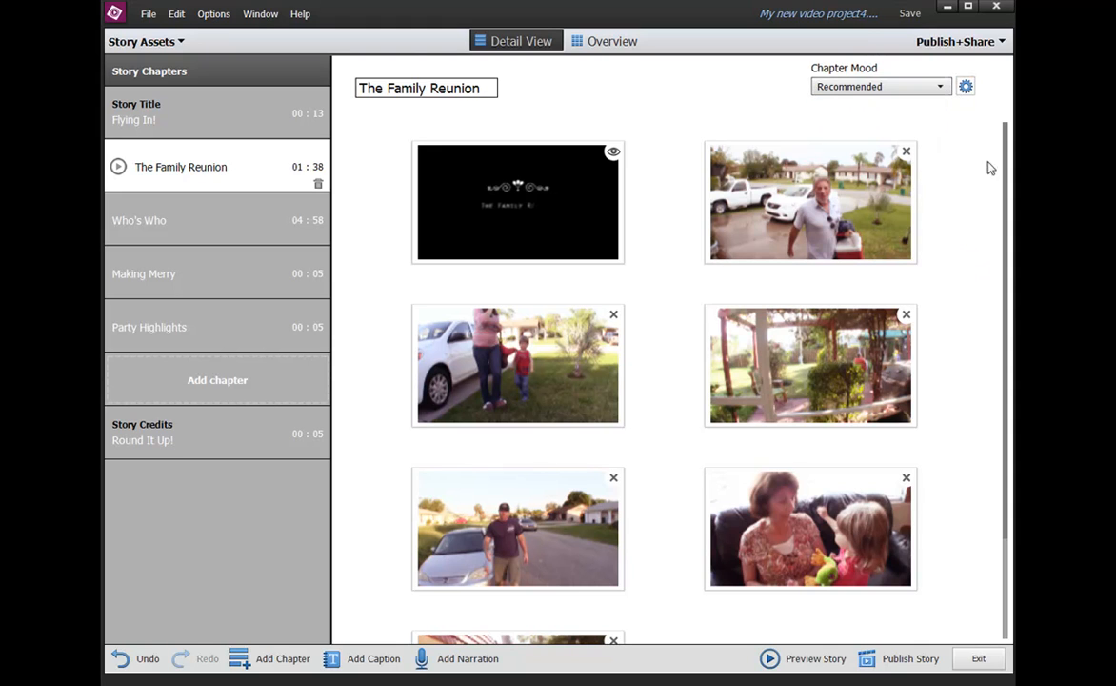
# Replace the recommended chapter mood with the Night look in the chapter settings
pyautogui.click(966, 86)
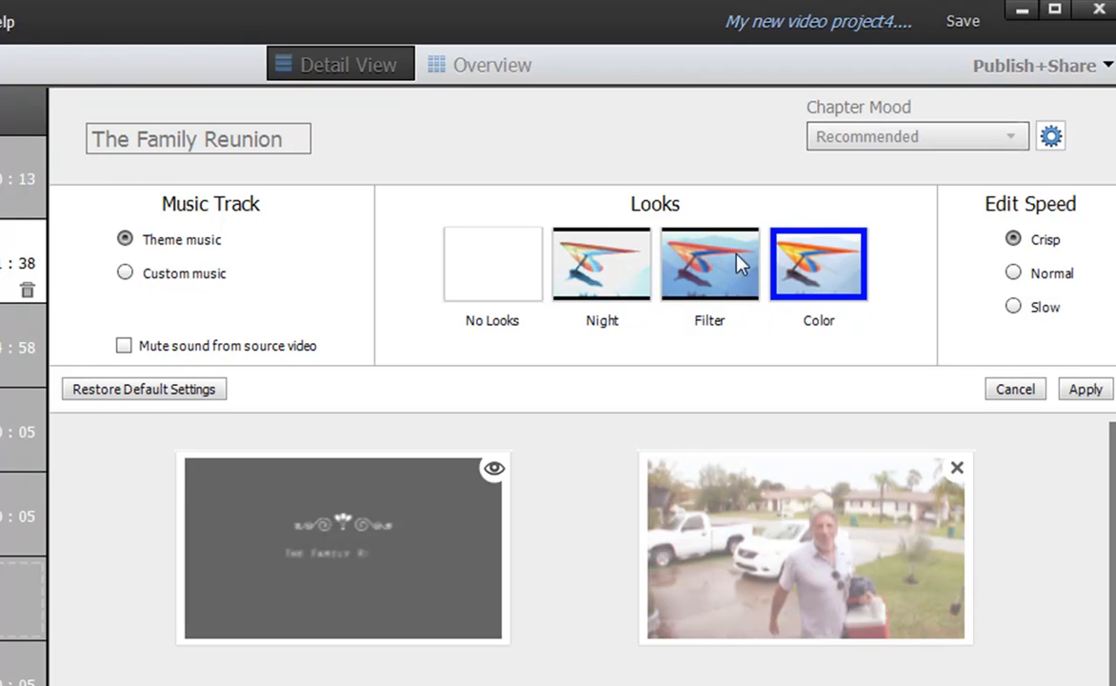
pyautogui.moveTo(607, 296)
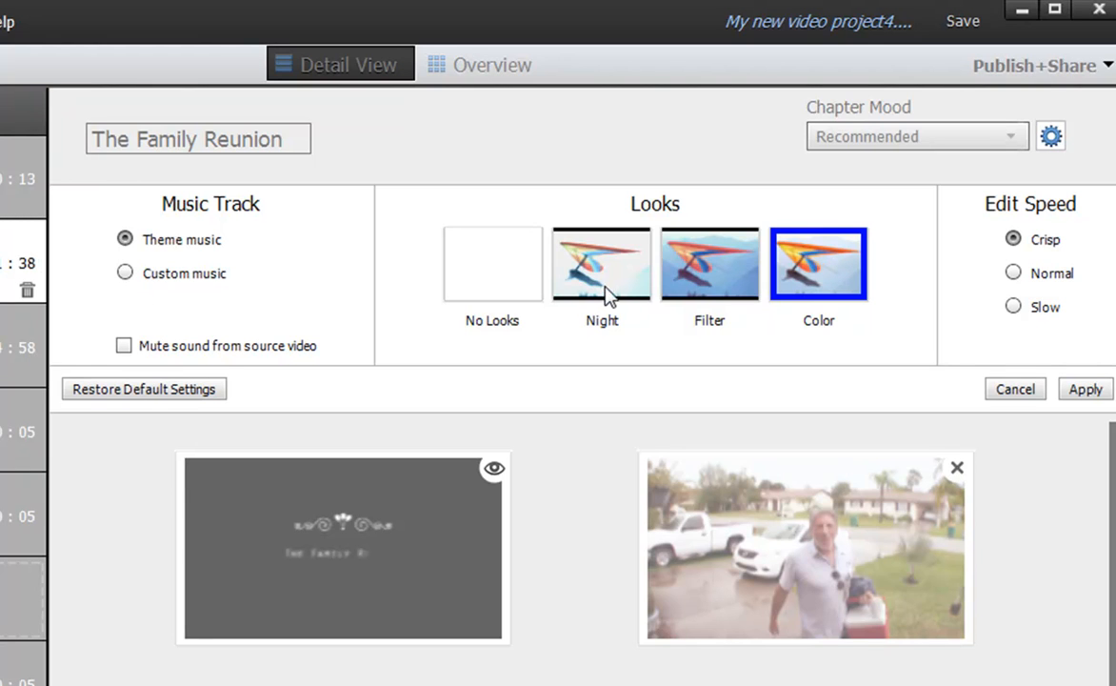
pyautogui.click(492, 263)
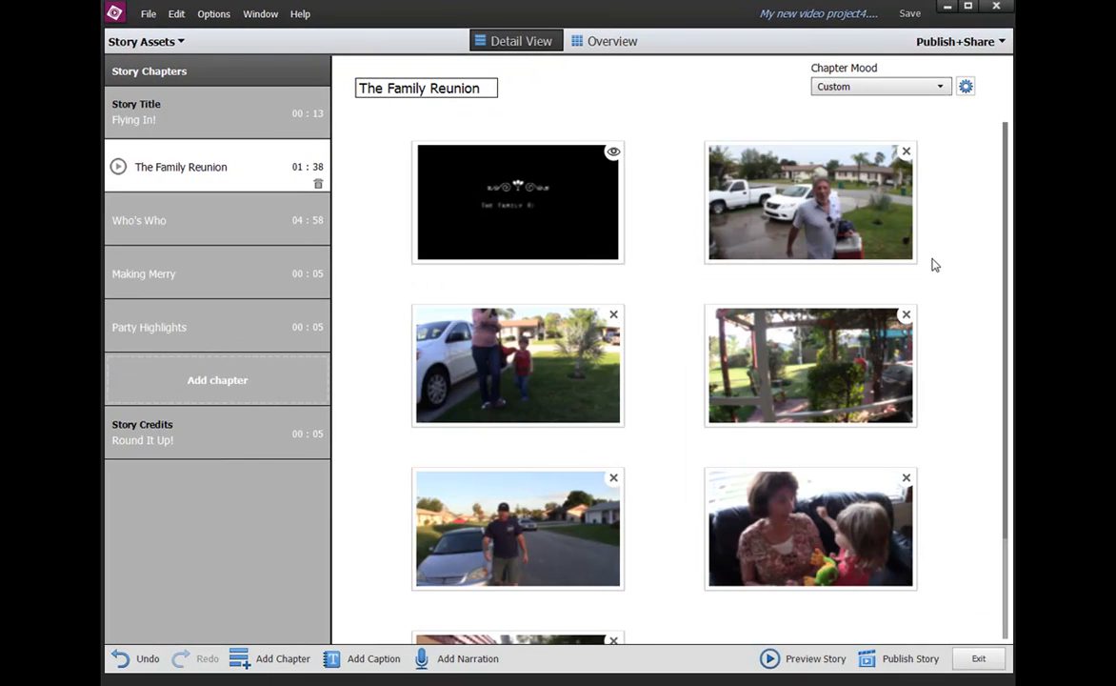
# Retitle the Story Credits 'It's Been Great!' and play a preview of the whole story
pyautogui.click(164, 430)
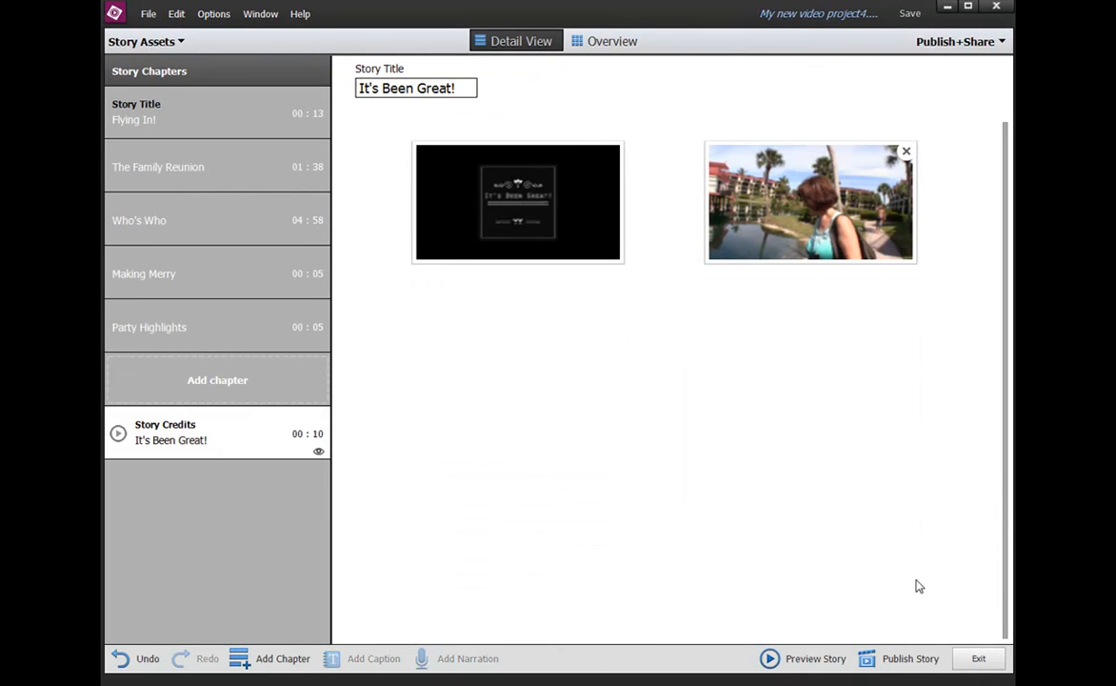
pyautogui.moveTo(804, 659)
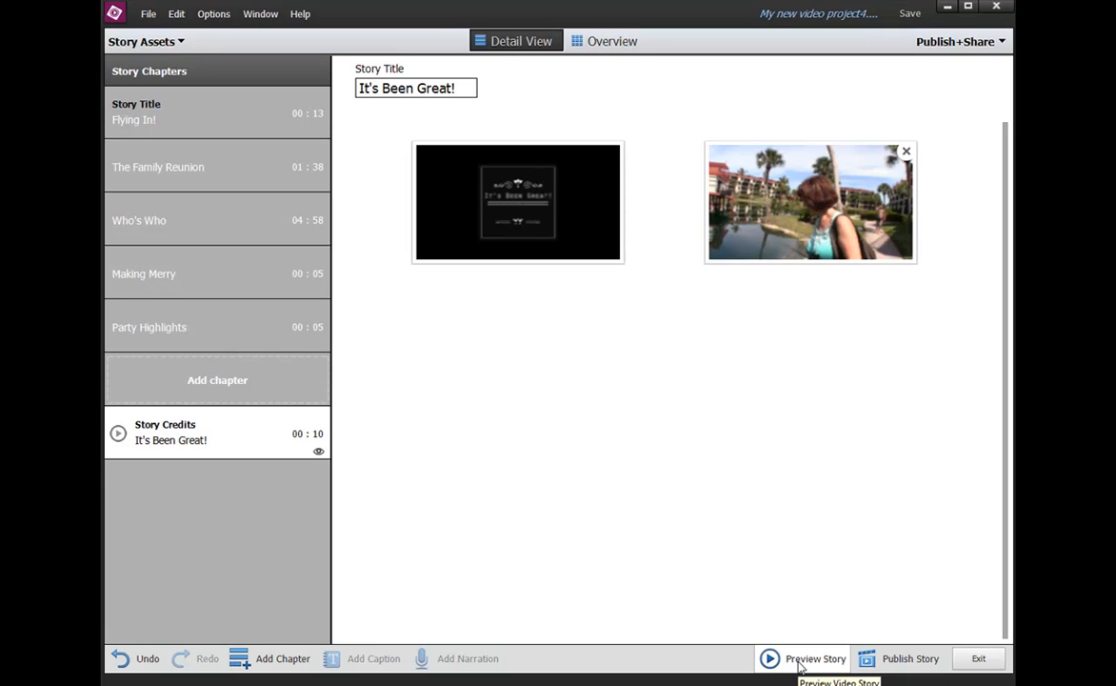
pyautogui.click(815, 659)
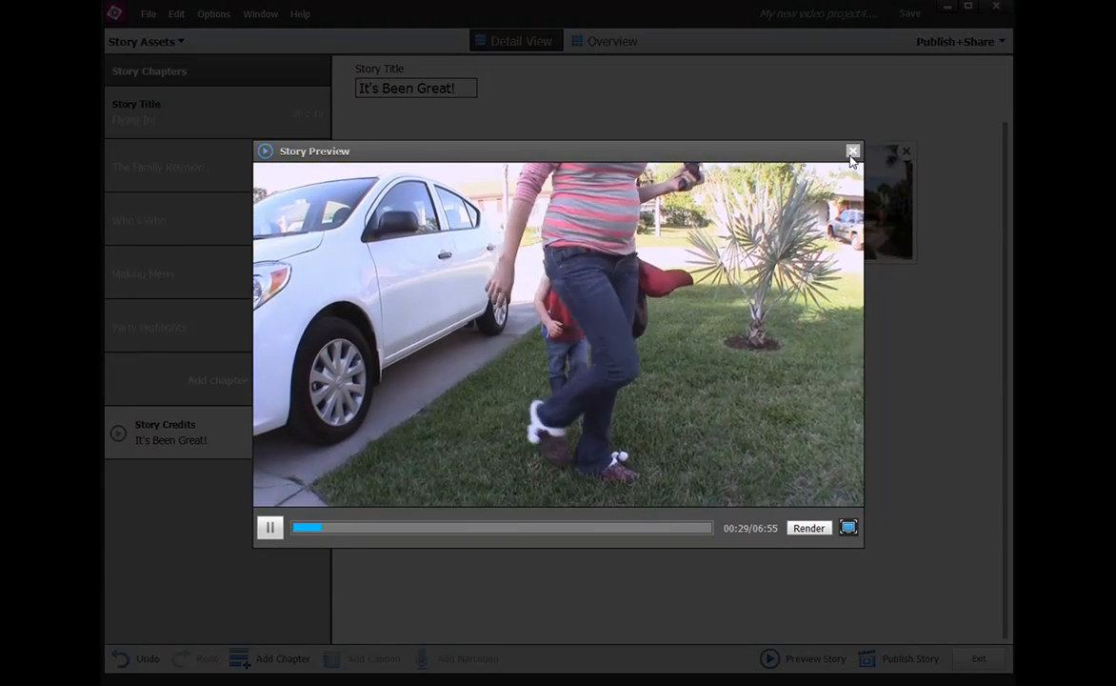
# Close the story preview, then review Who's Who and Party Highlights before returning to The Family Reunion chapter
pyautogui.click(851, 150)
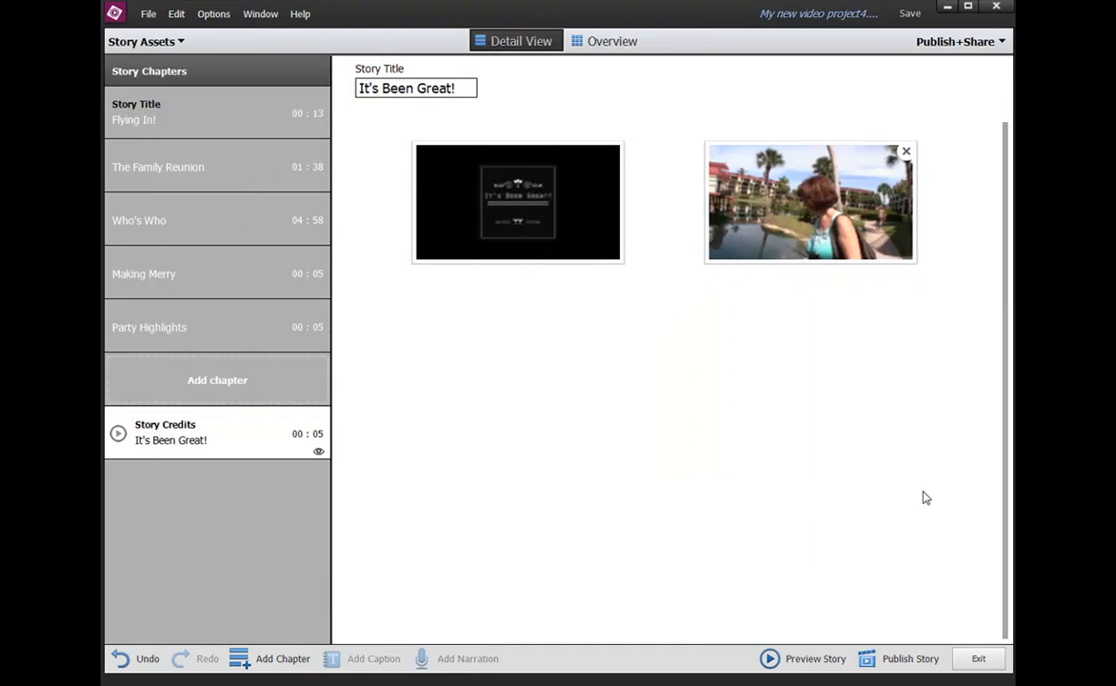
pyautogui.moveTo(217, 255)
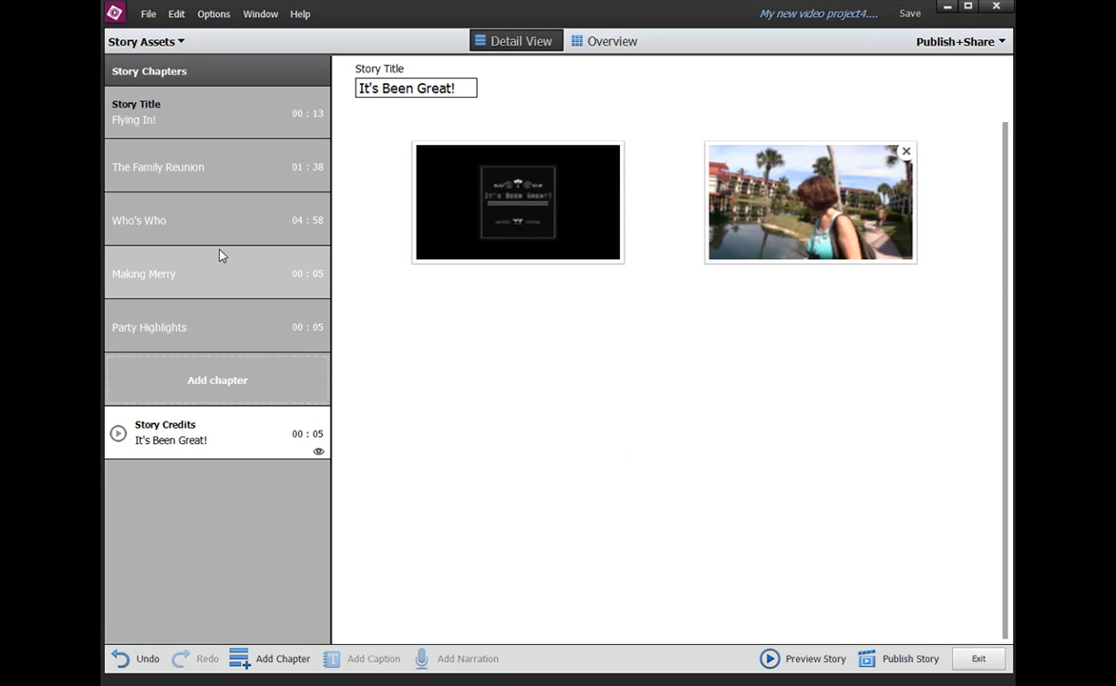
pyautogui.click(139, 221)
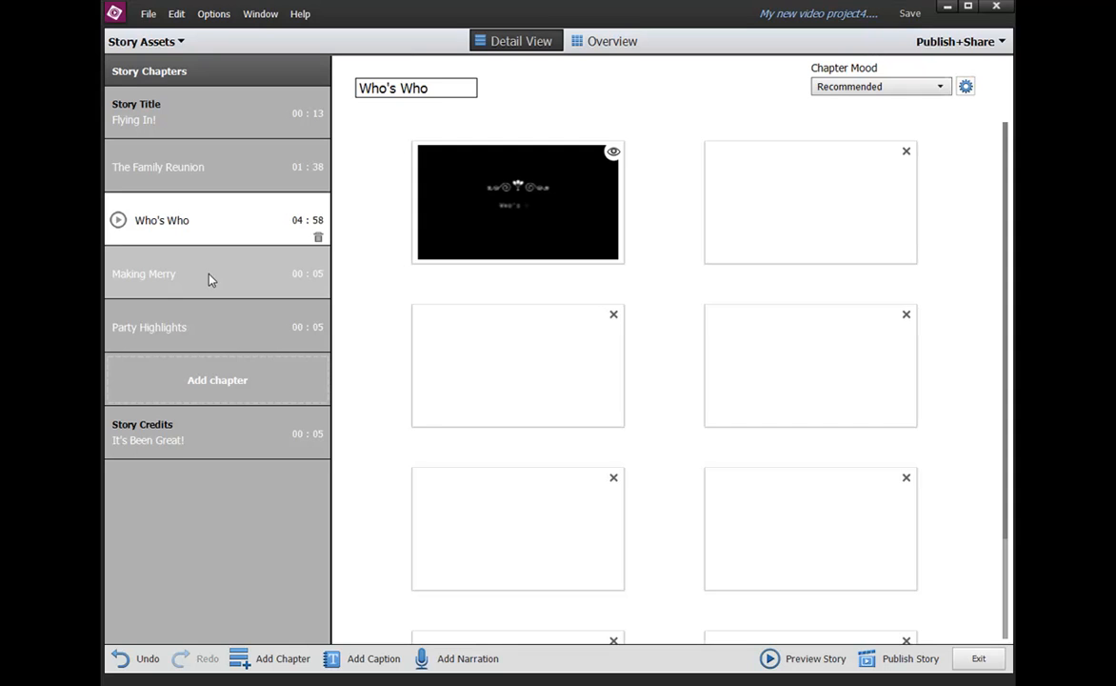
pyautogui.click(171, 328)
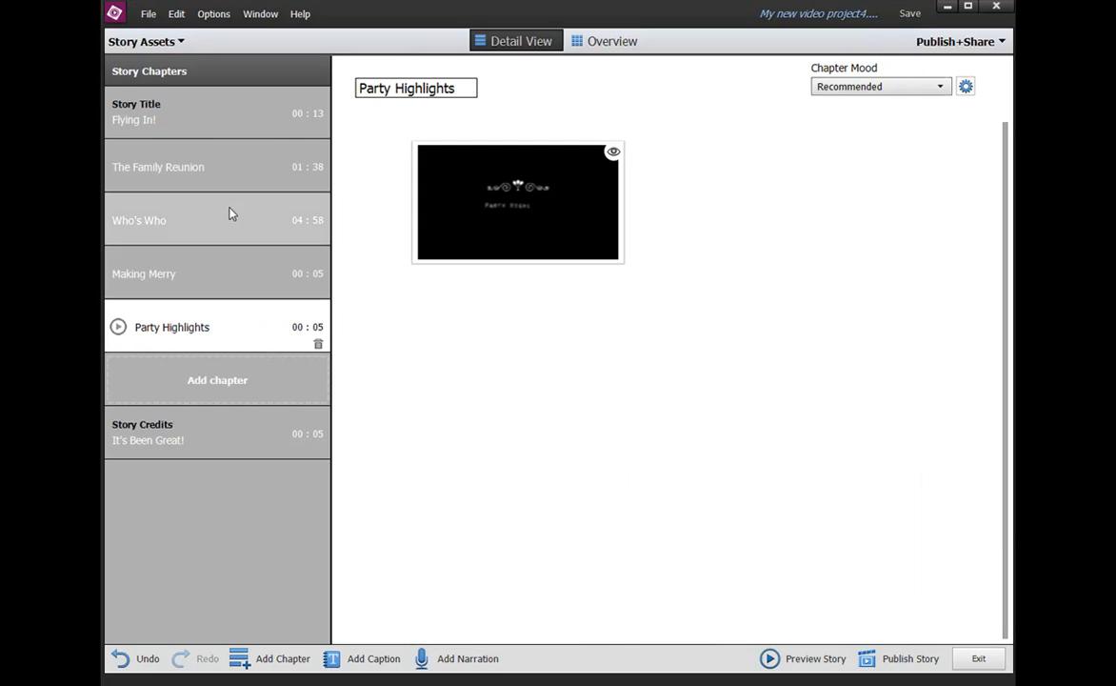
pyautogui.click(158, 167)
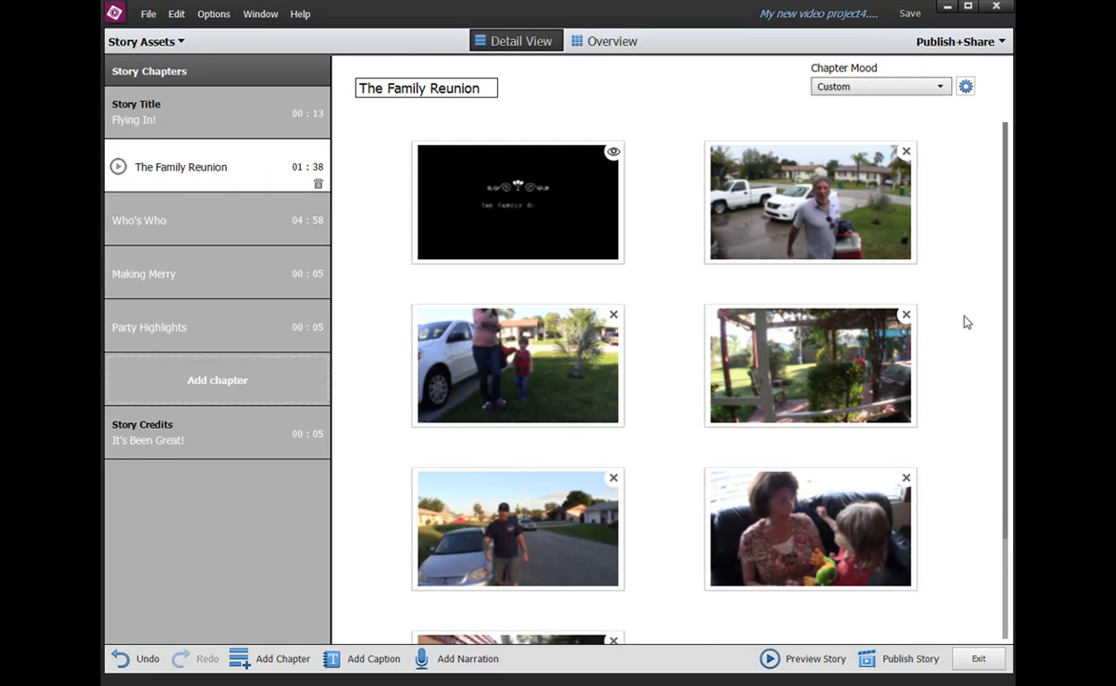